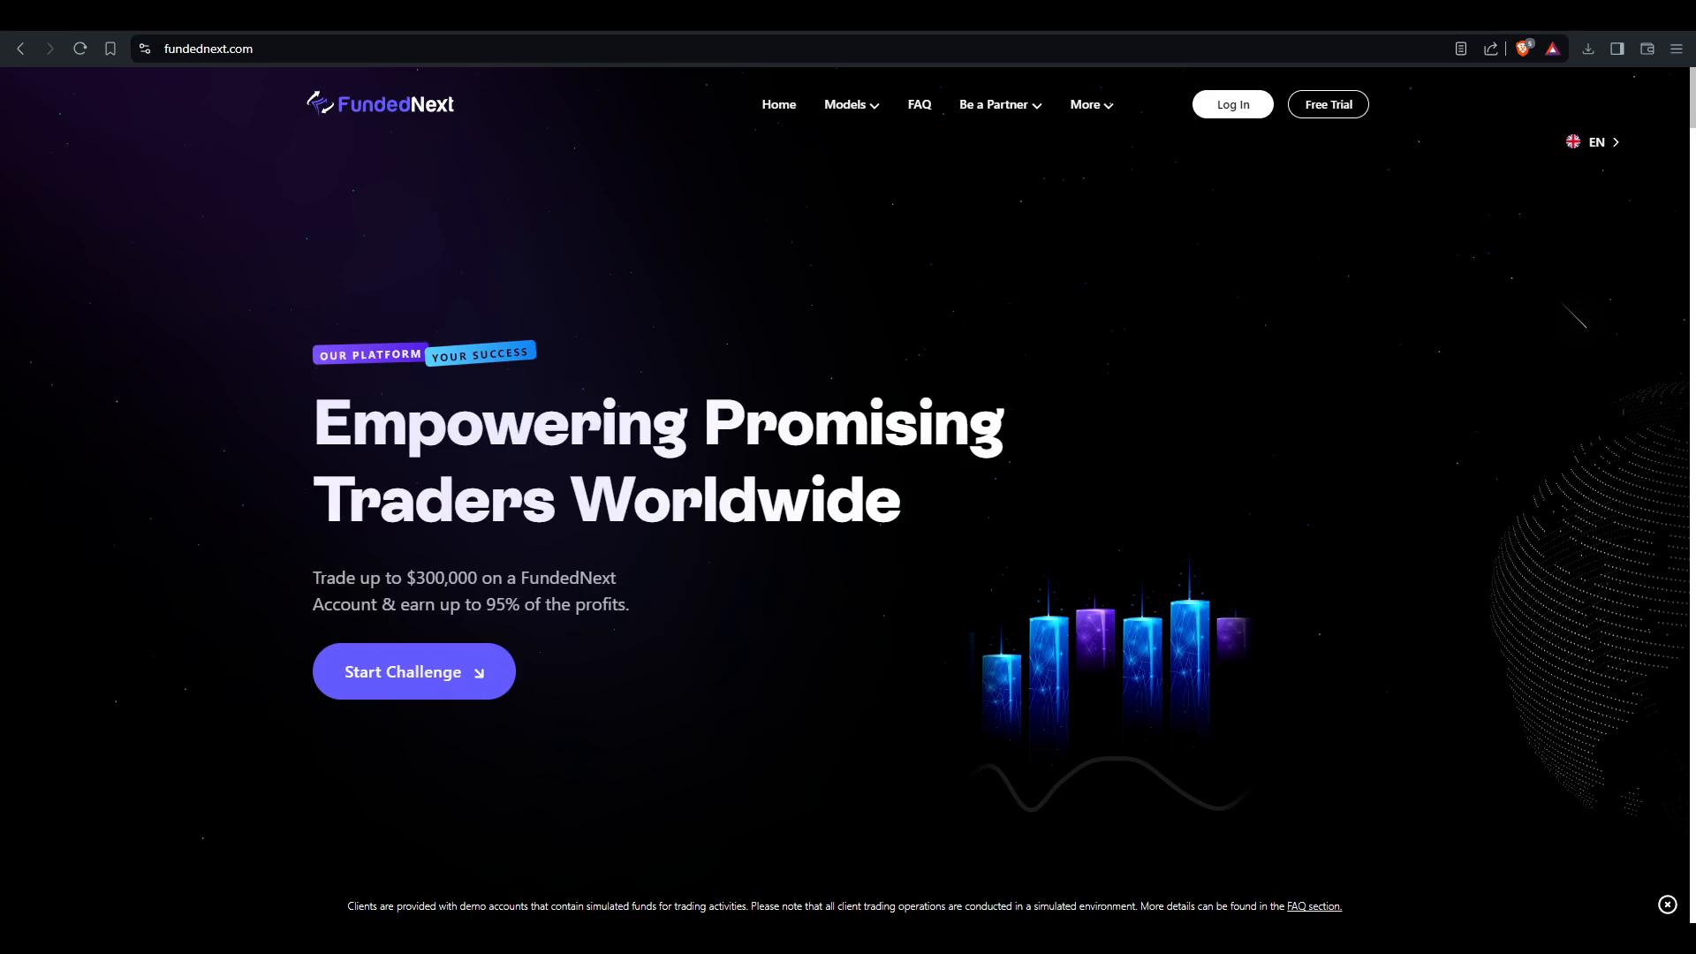
mouse_move(1151, 565)
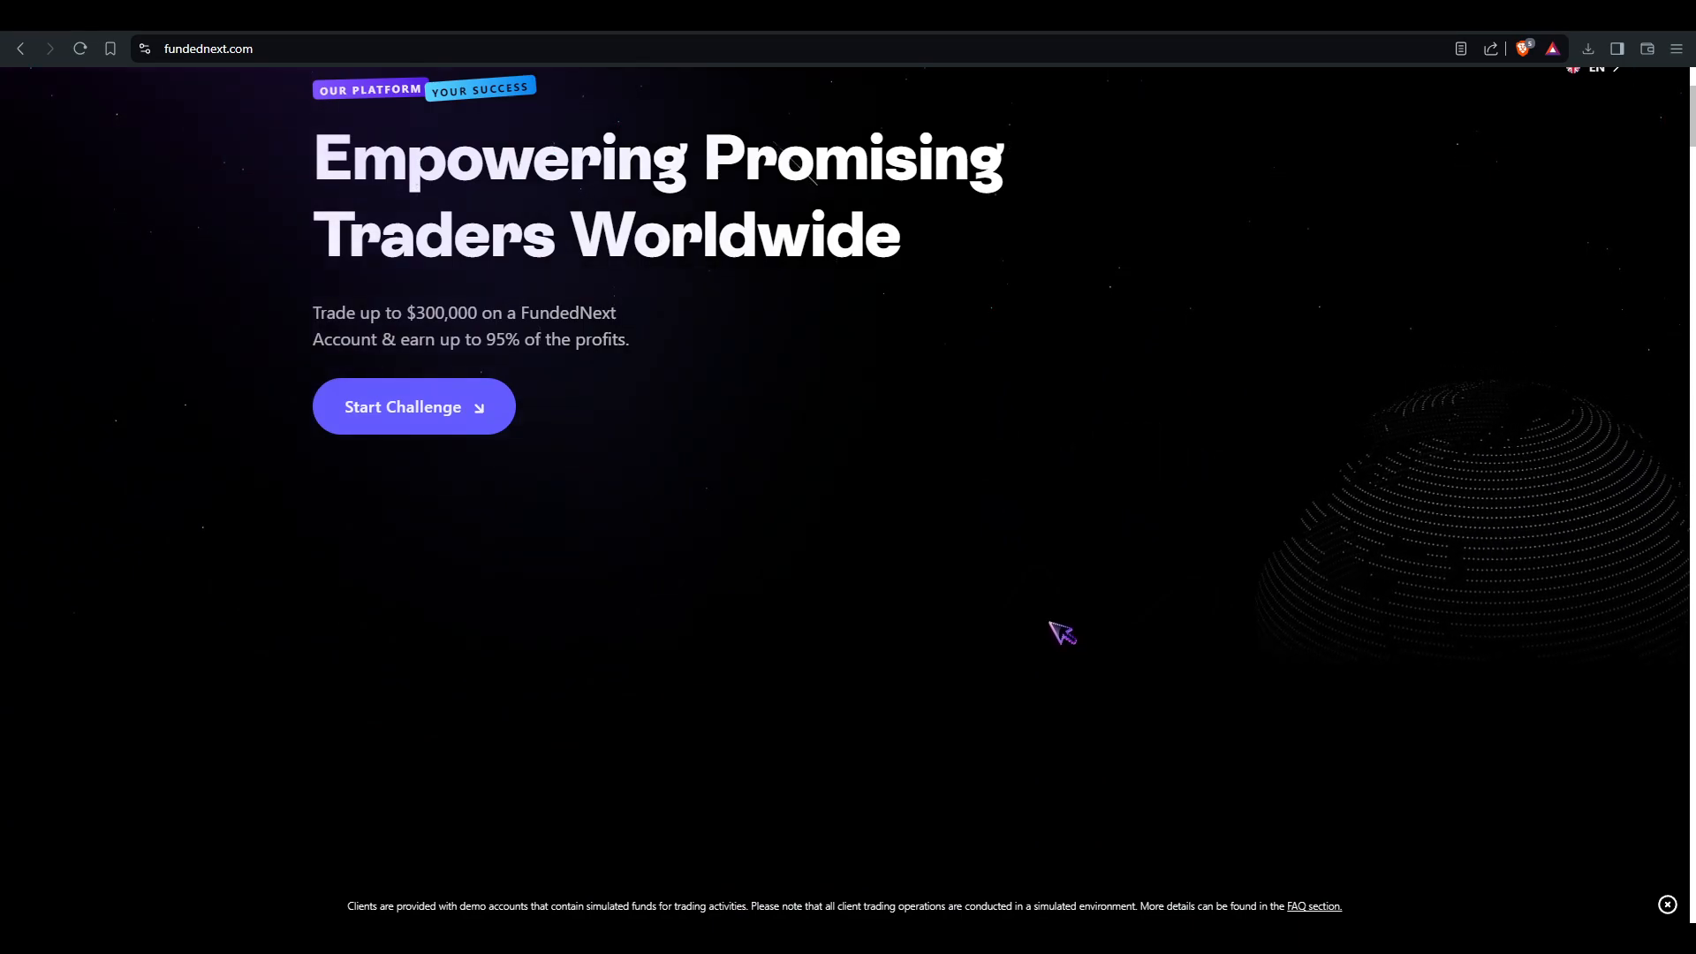
mouse_move(1069, 630)
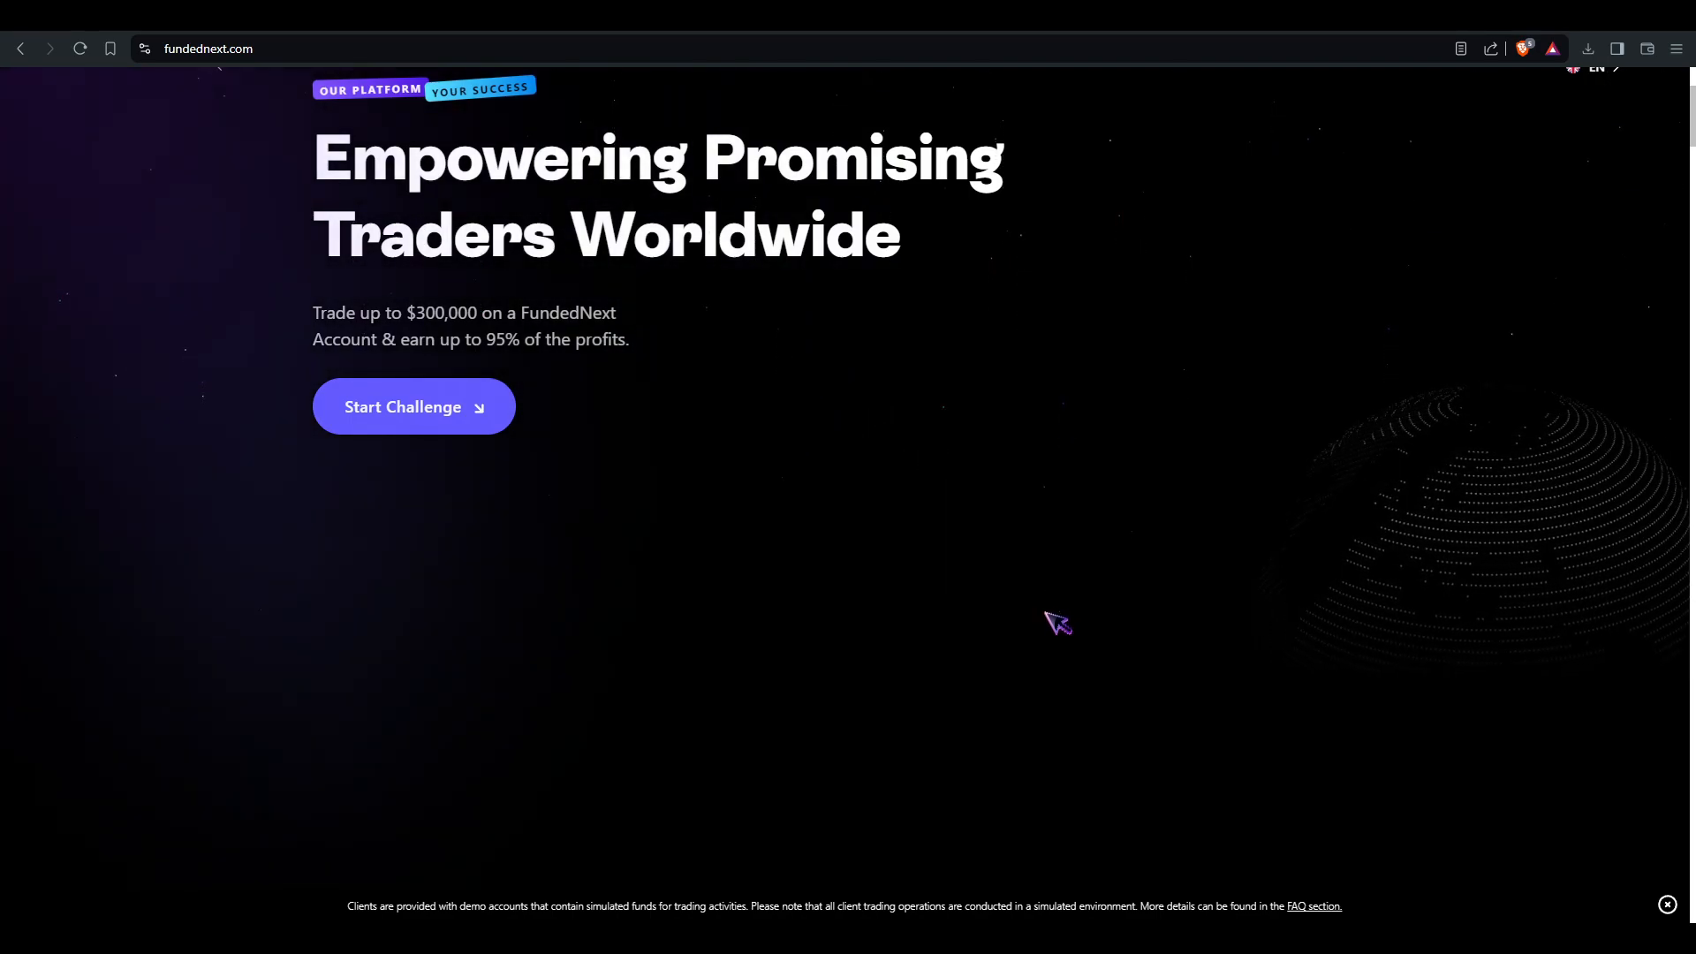
mouse_move(1021, 569)
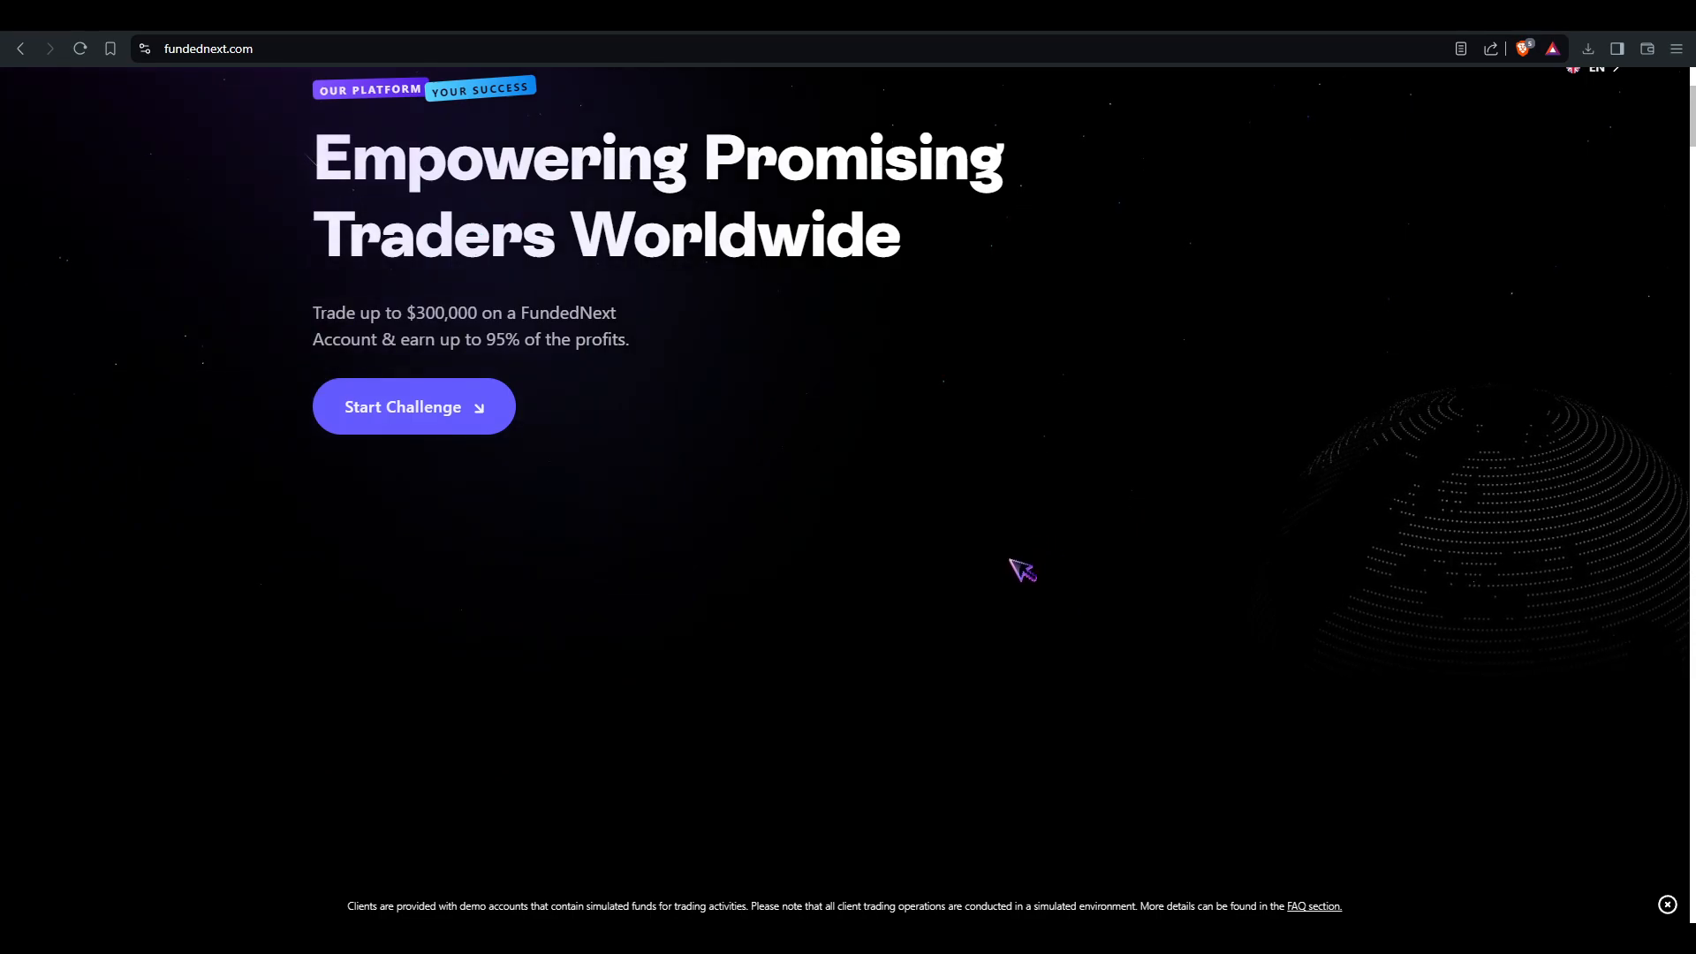
mouse_move(1055, 569)
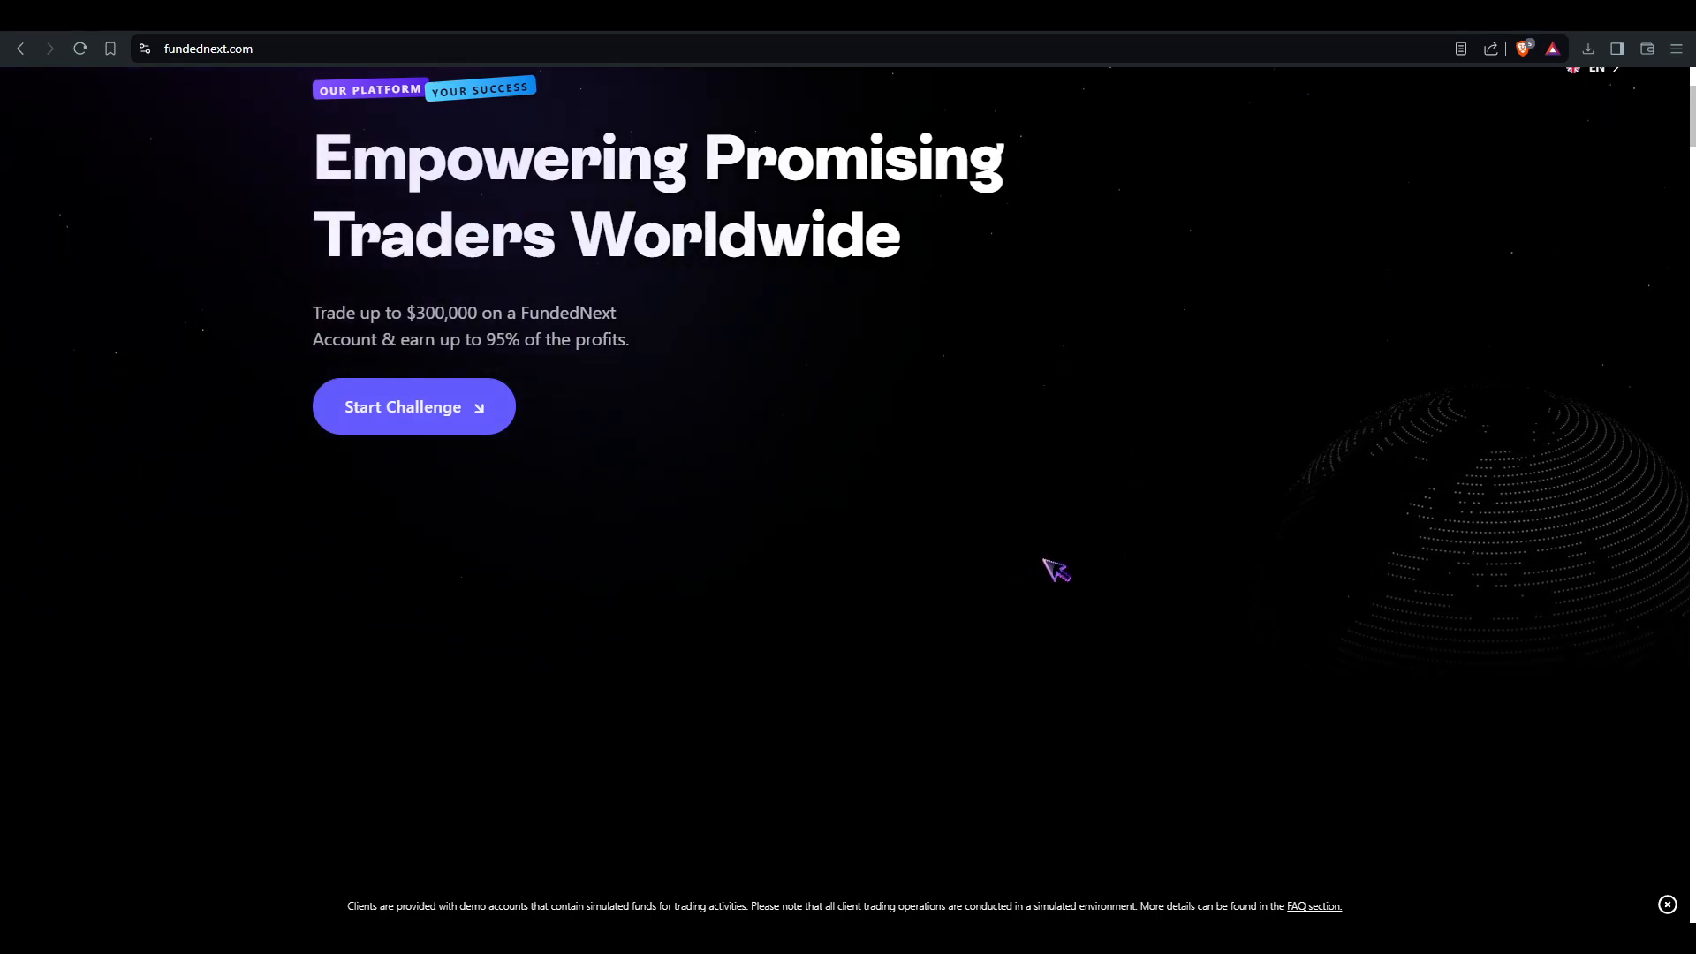
mouse_move(992, 541)
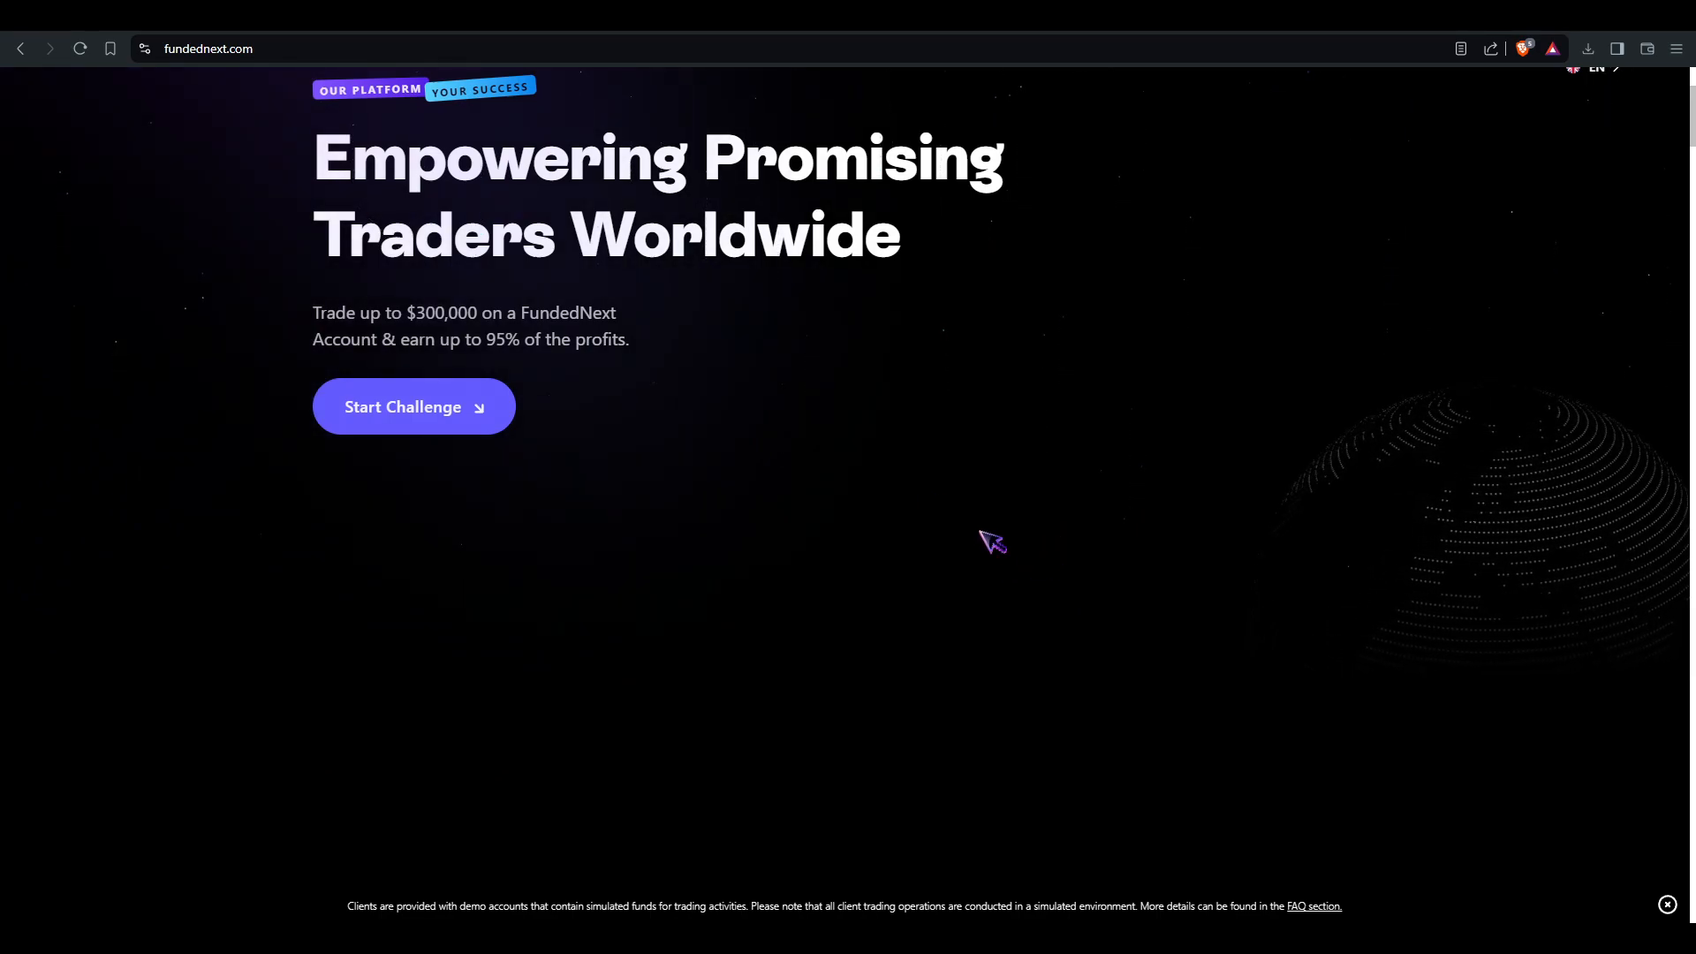
mouse_move(589, 312)
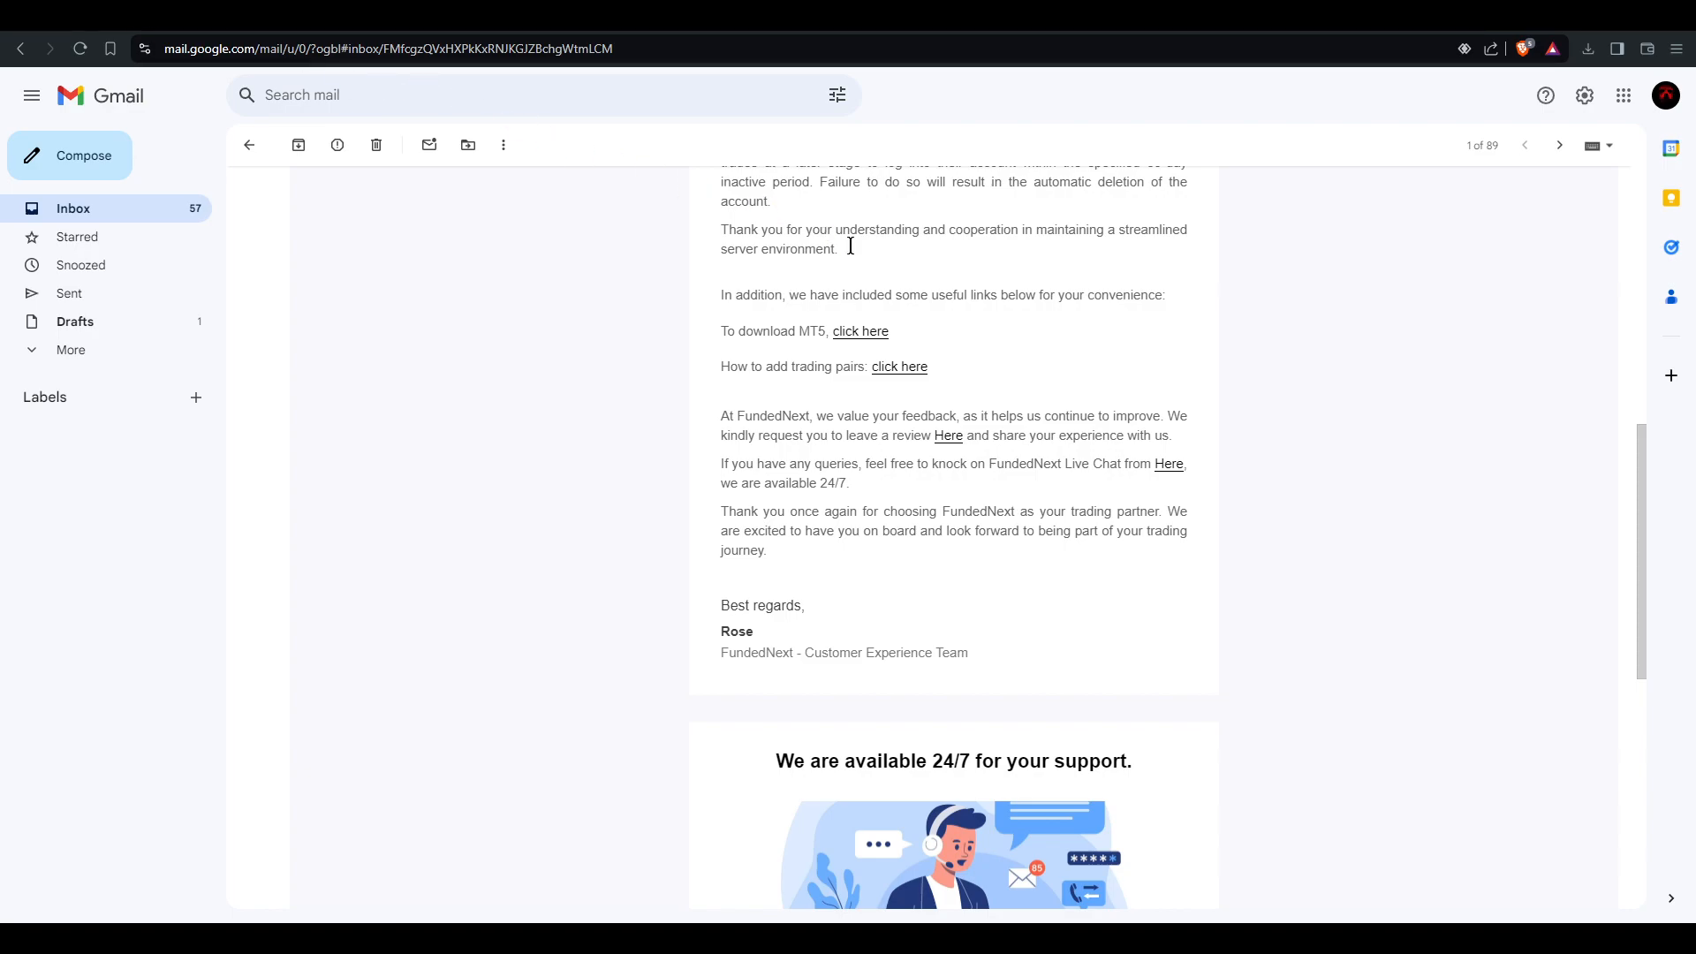
- Scroll through the FundedNext welcome email to its footer and back up to the MT5 download link
scroll(down, 3)
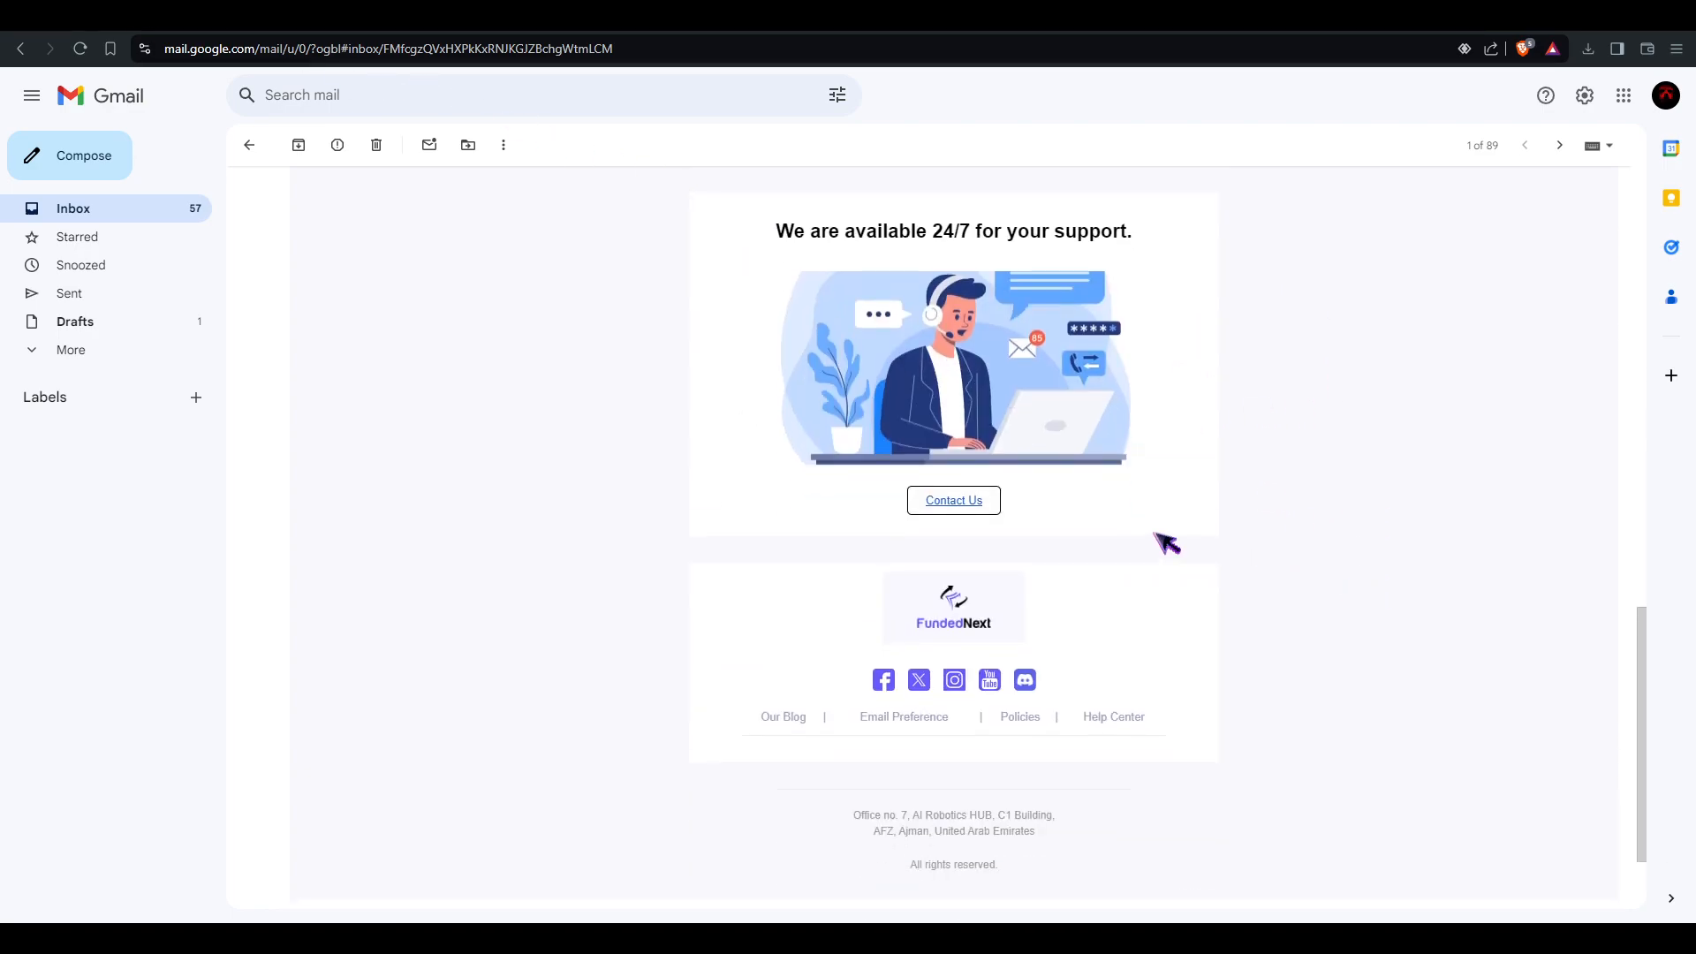
scroll(up, 3)
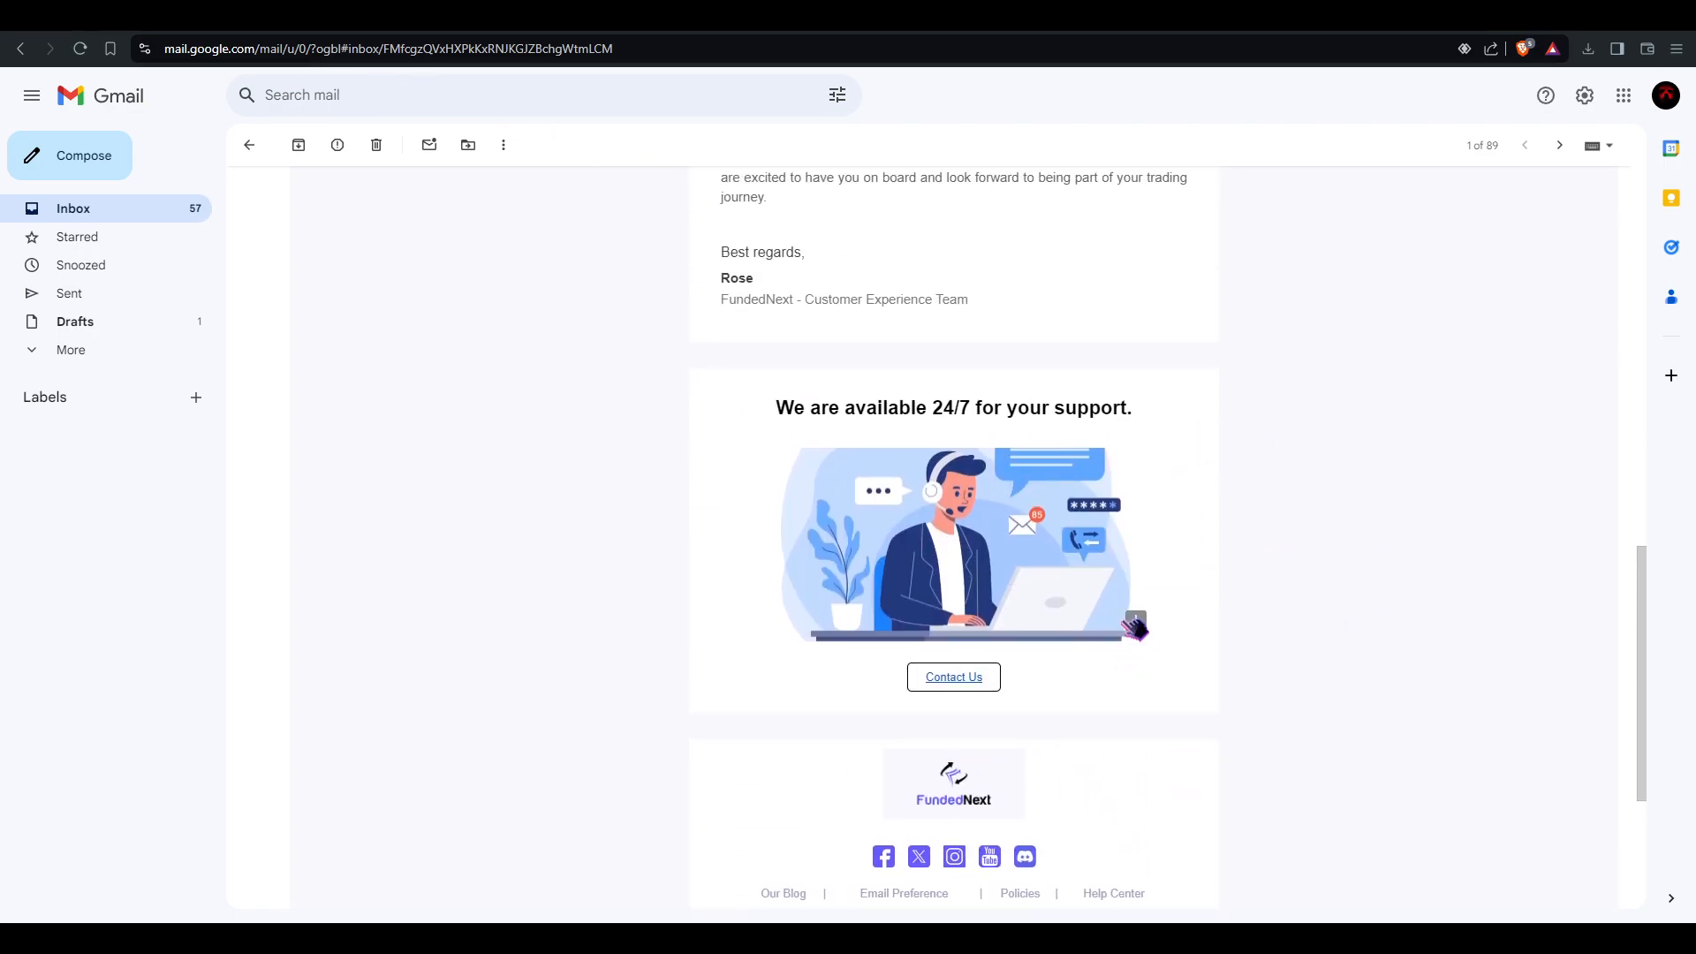
scroll(up, 3)
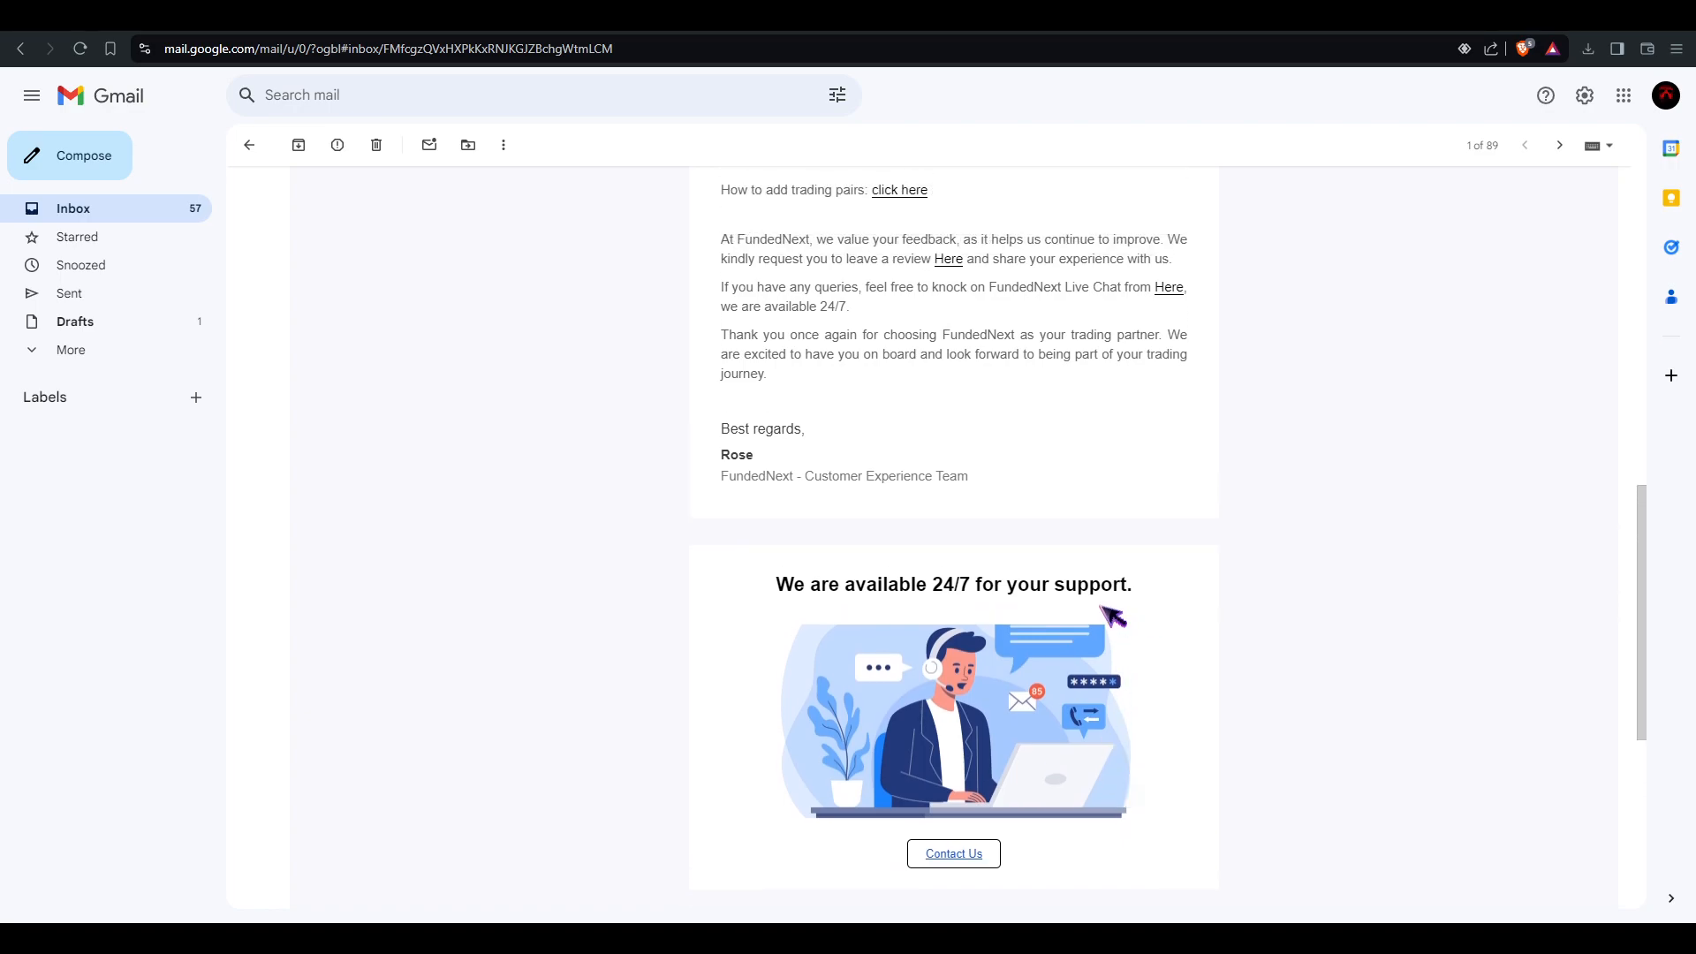
scroll(up, 3)
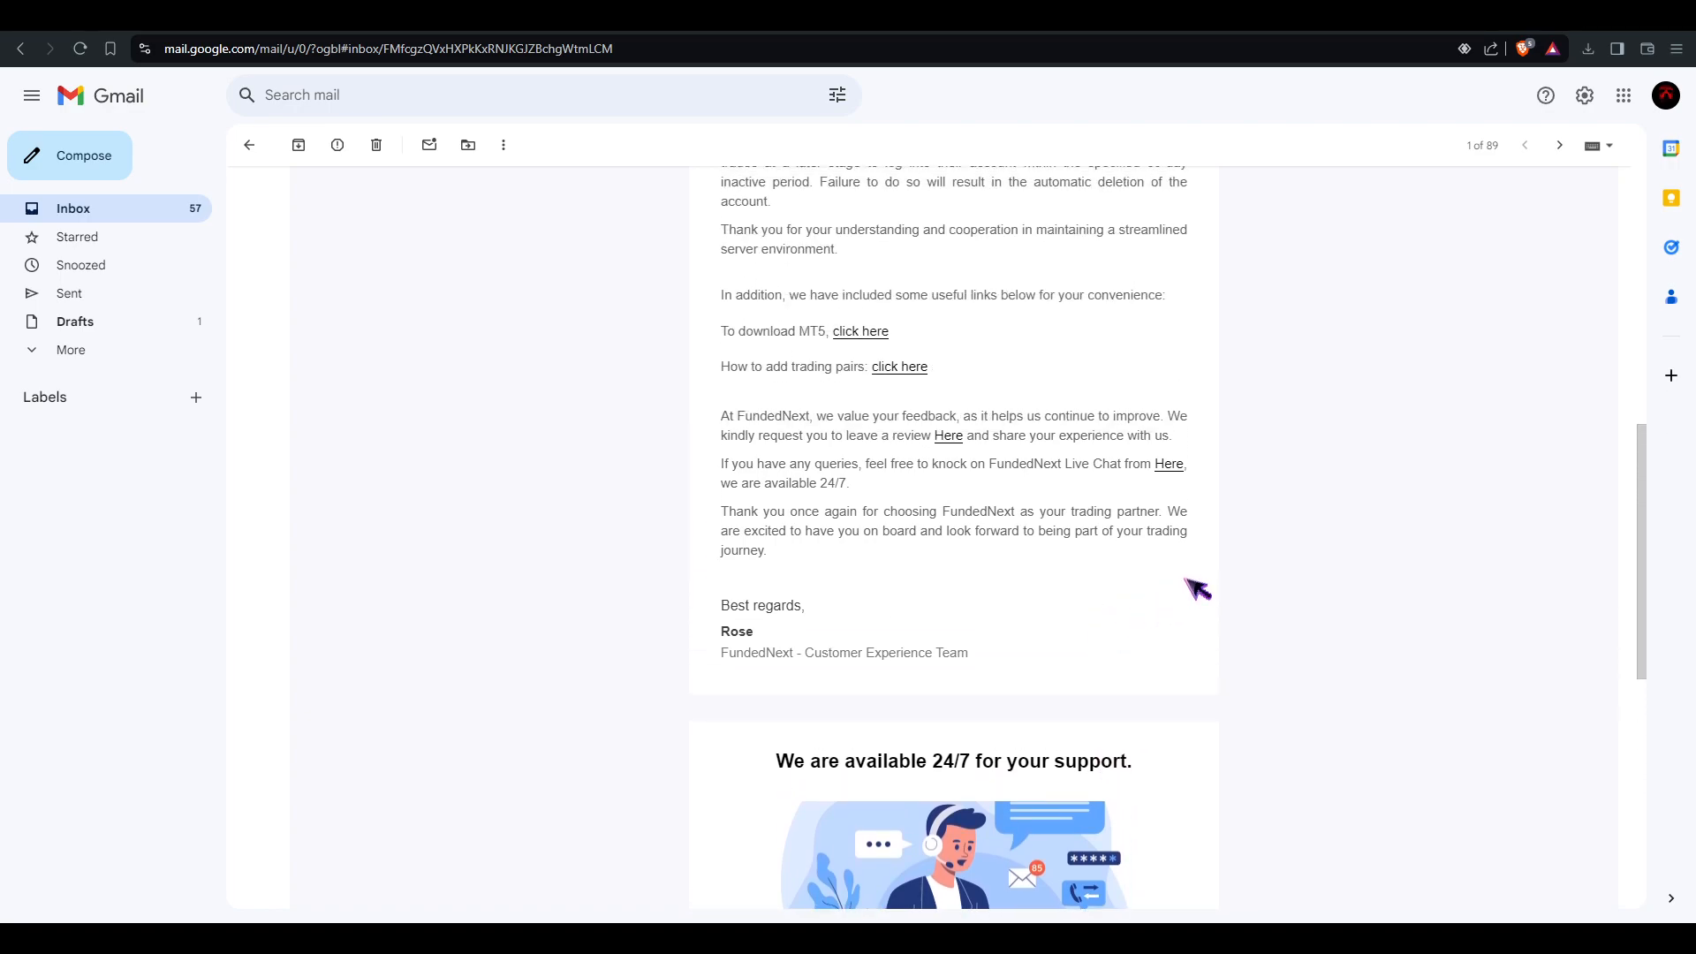
mouse_move(1007, 197)
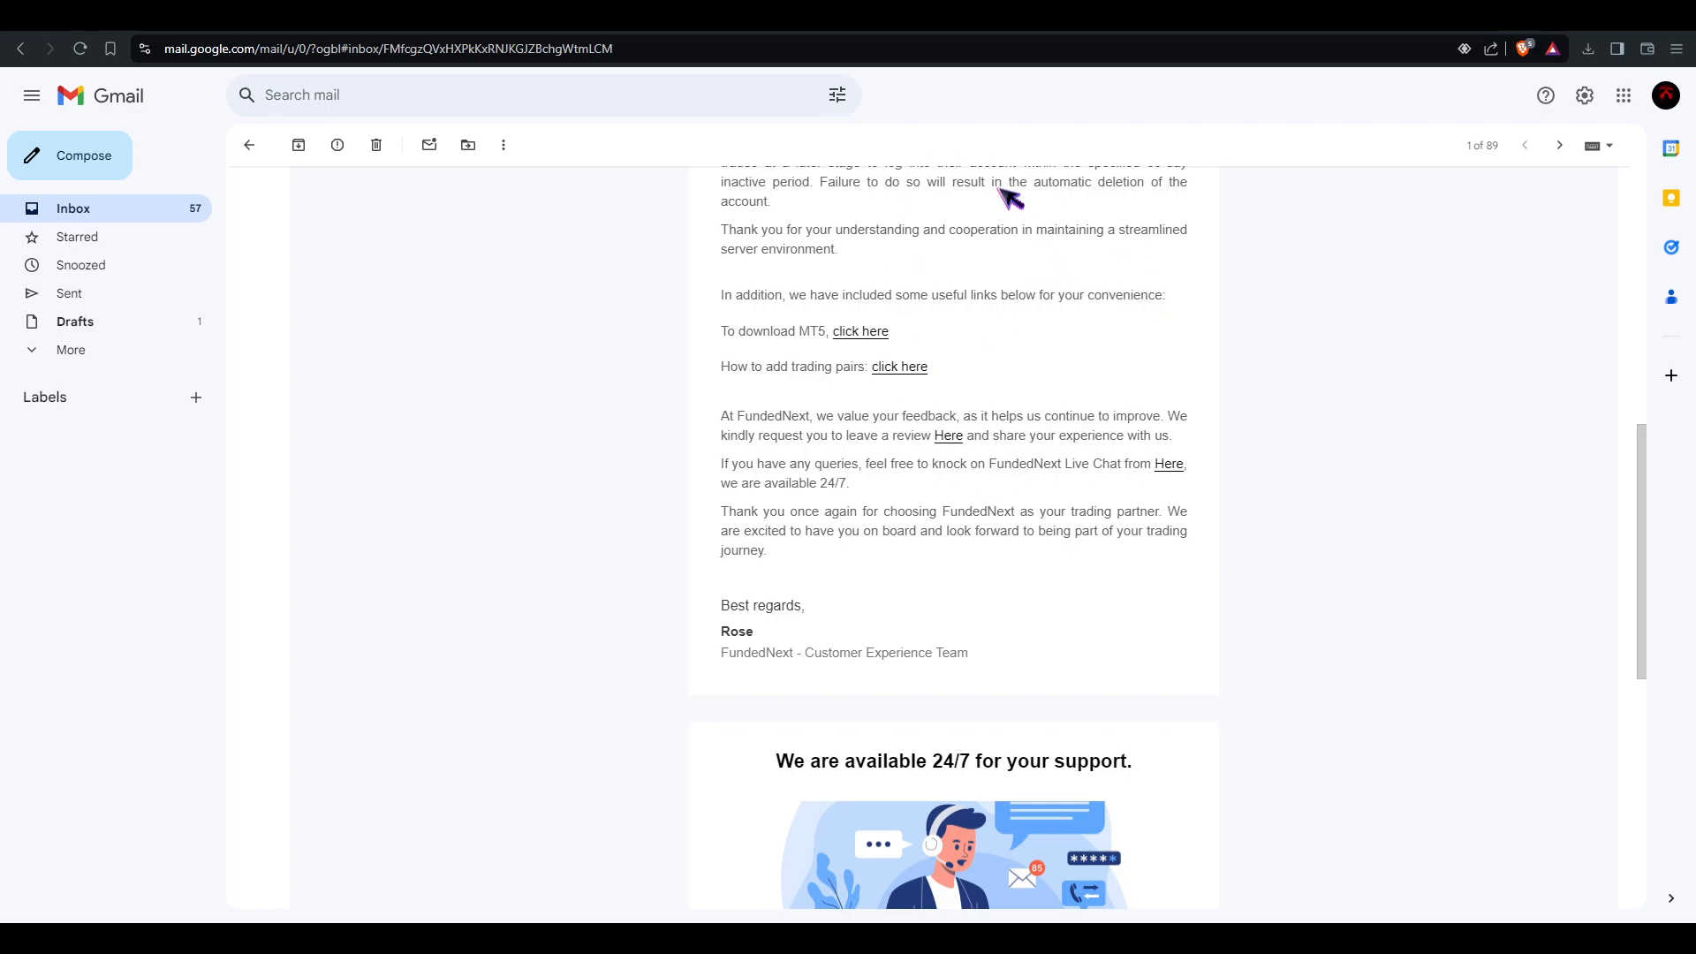
mouse_move(894, 298)
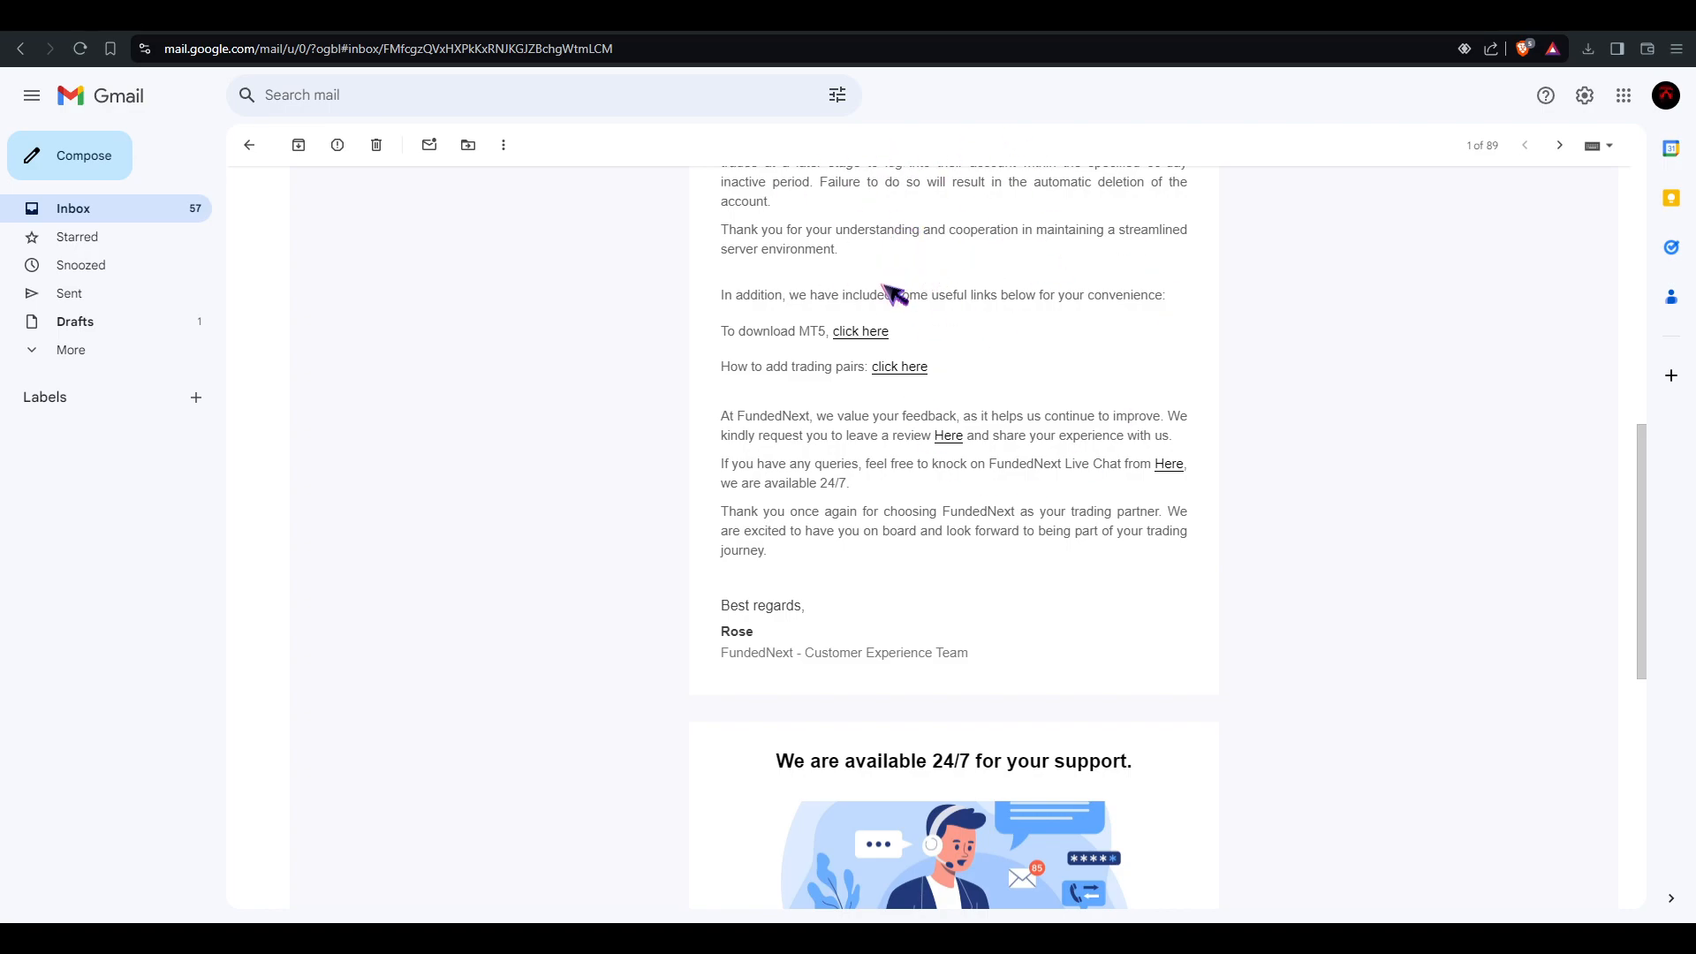
mouse_move(879, 223)
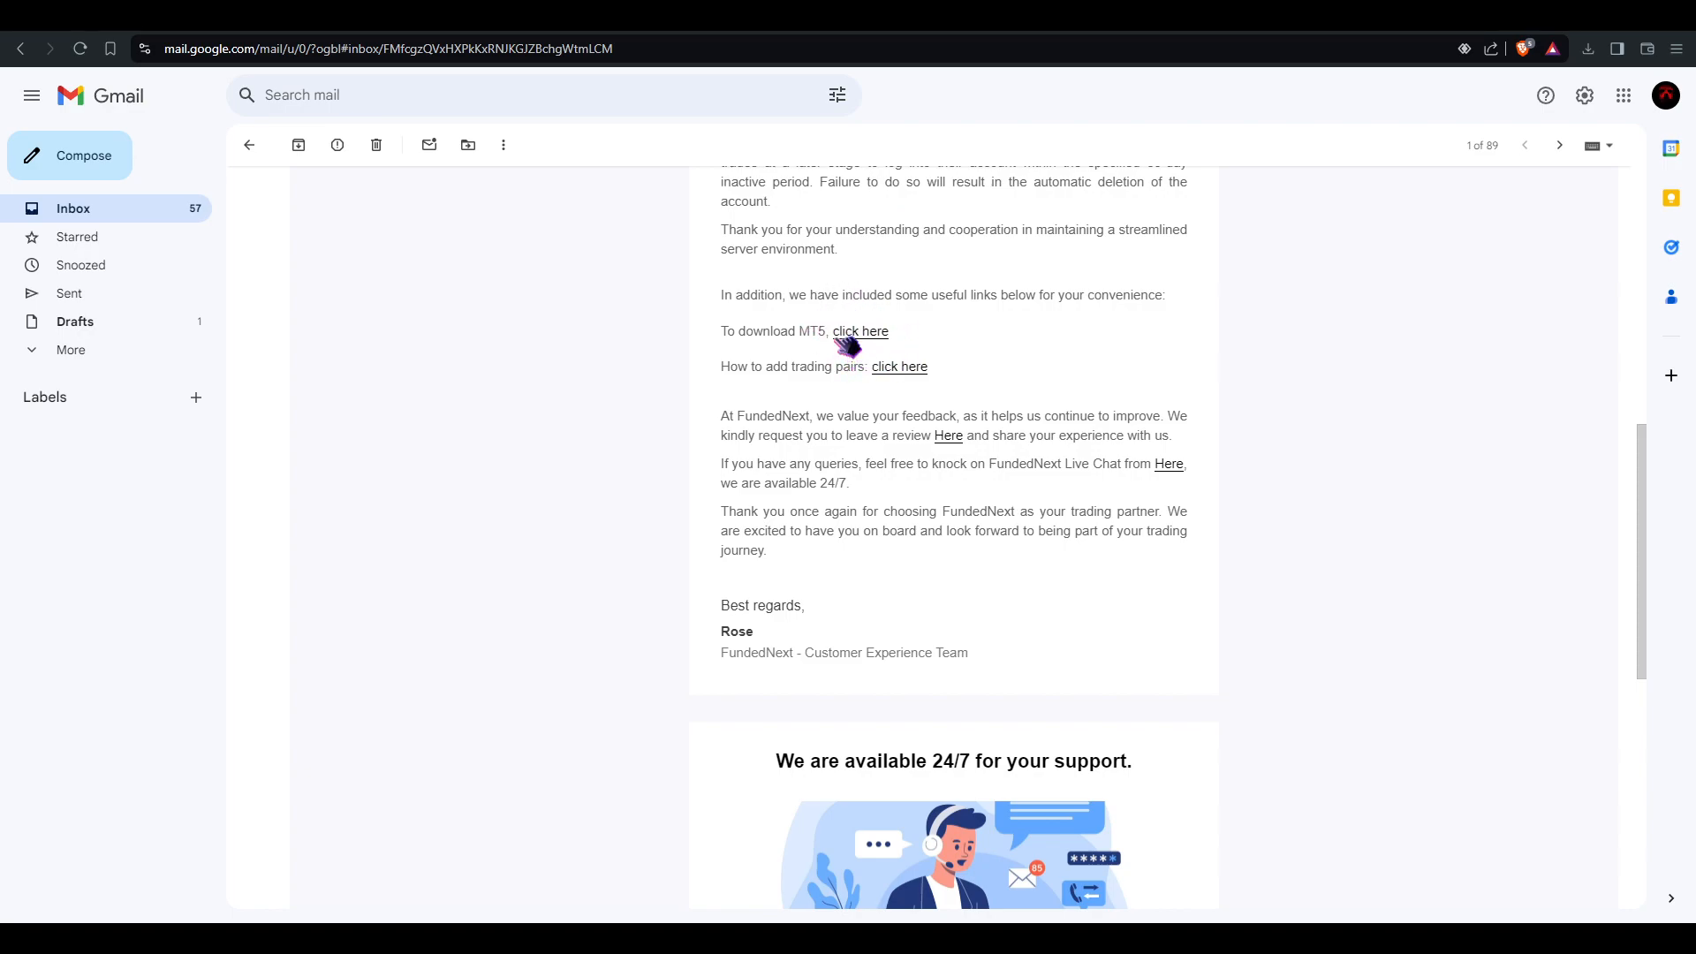
mouse_move(861, 346)
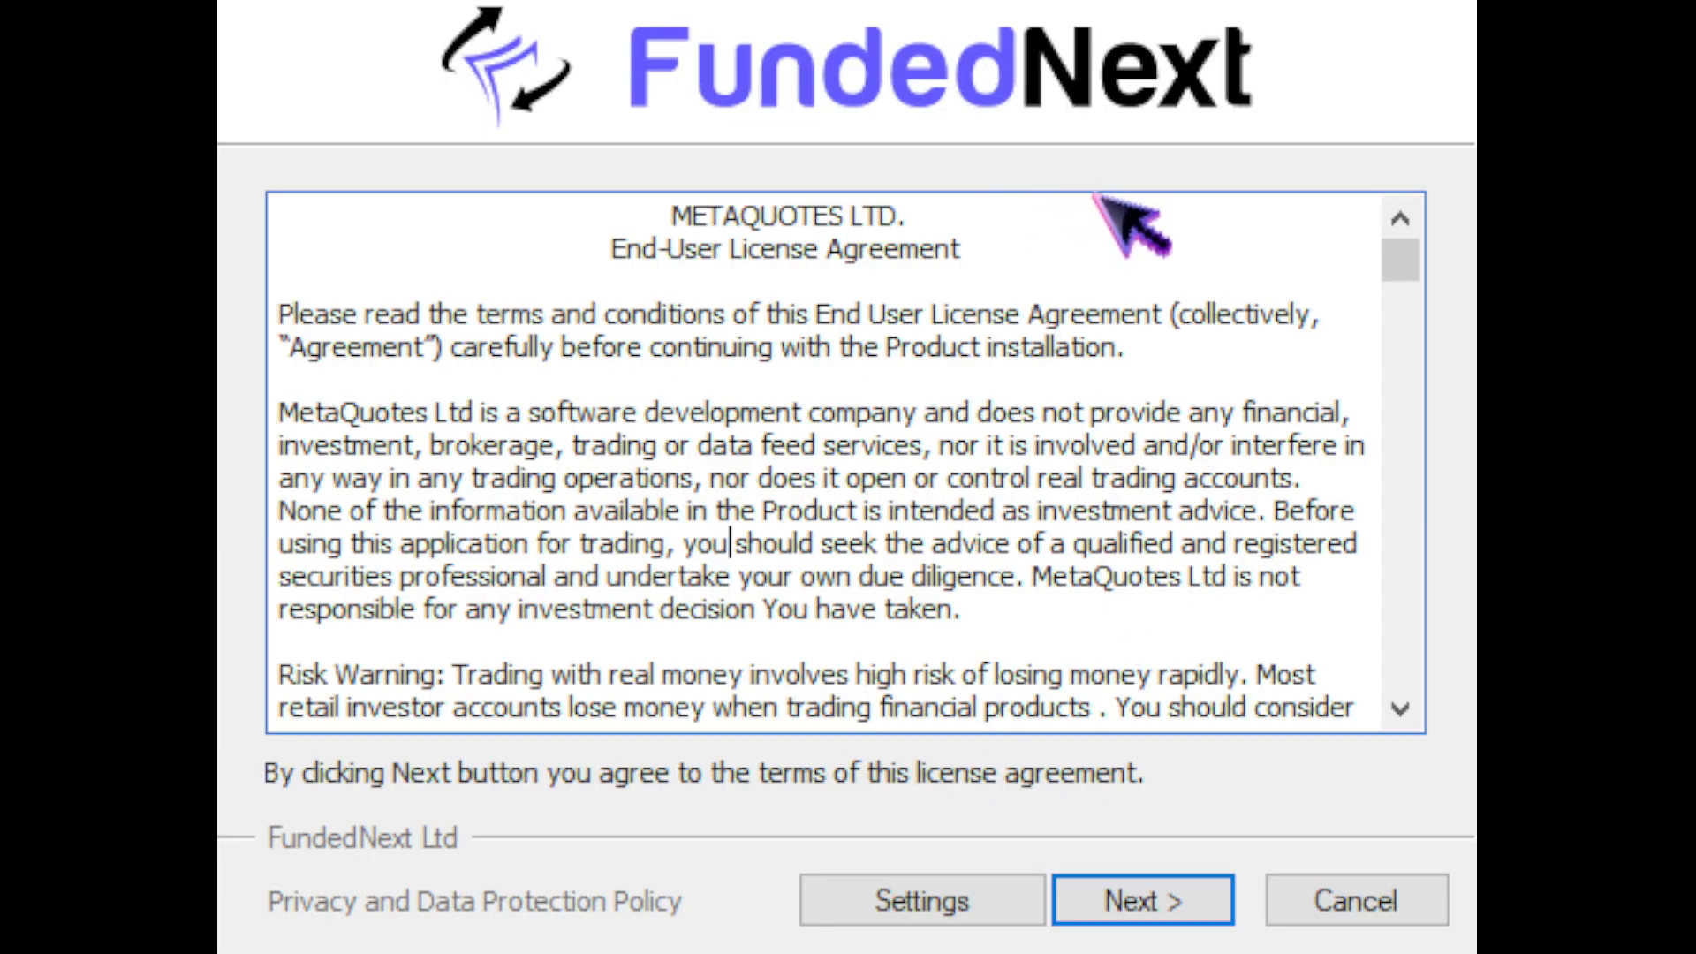
- Scroll the MetaQuotes license agreement and accept it with Next to start installing
scroll(down, 3)
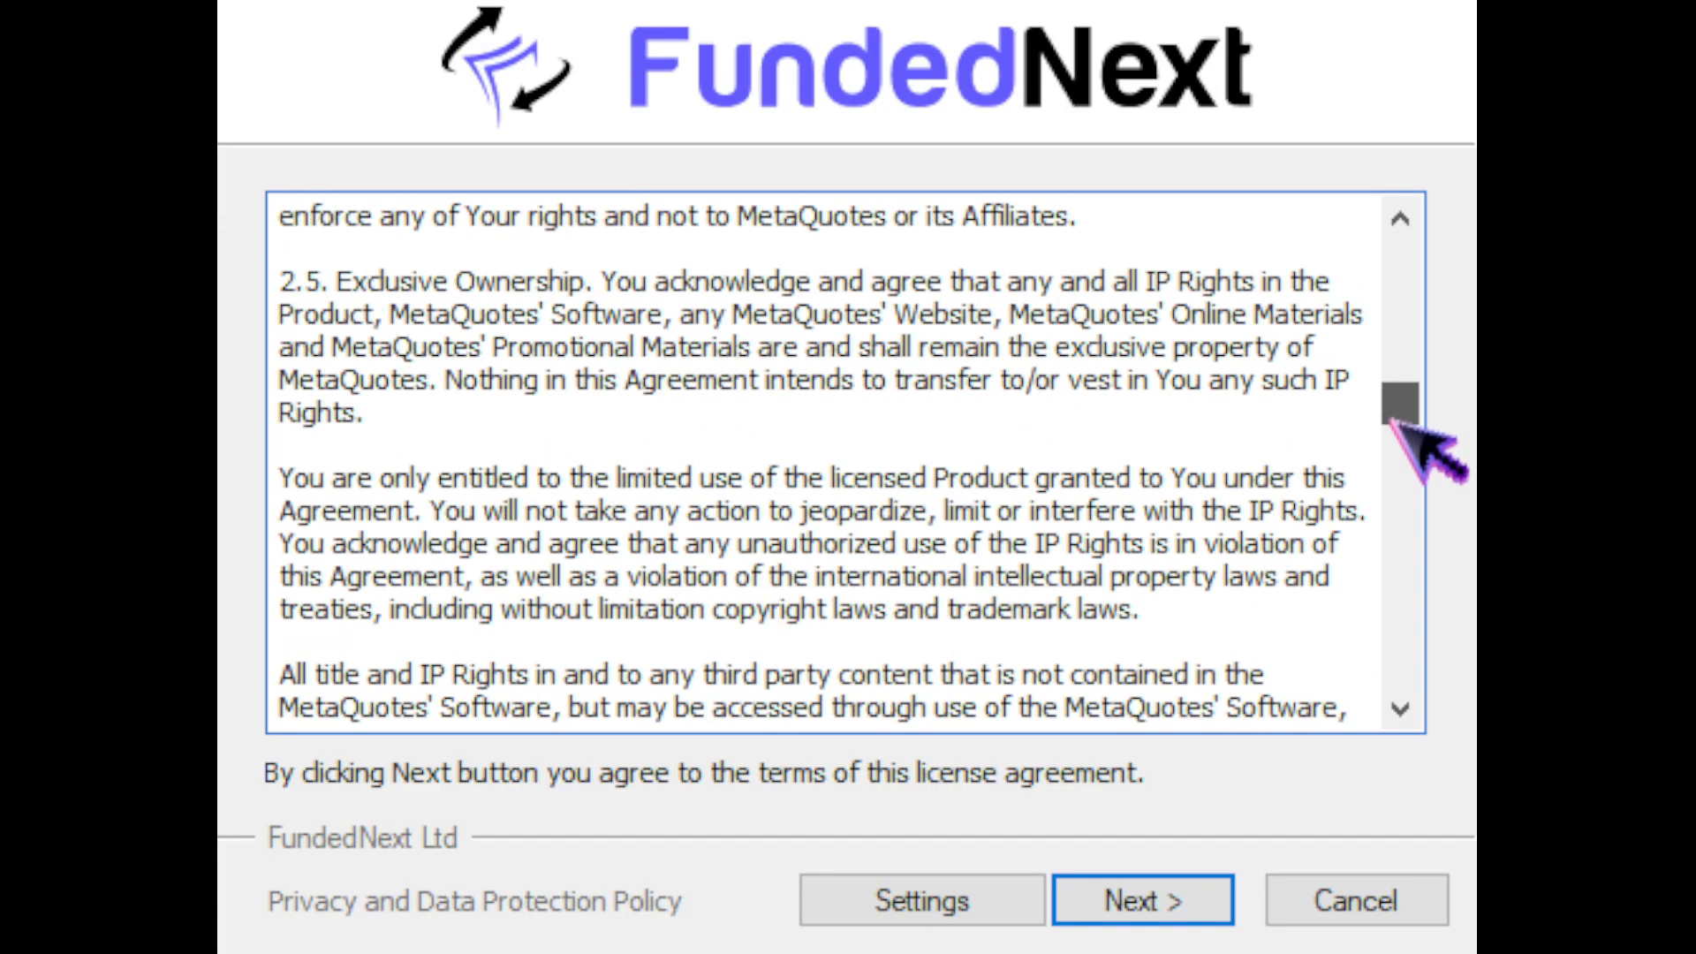
click(1141, 899)
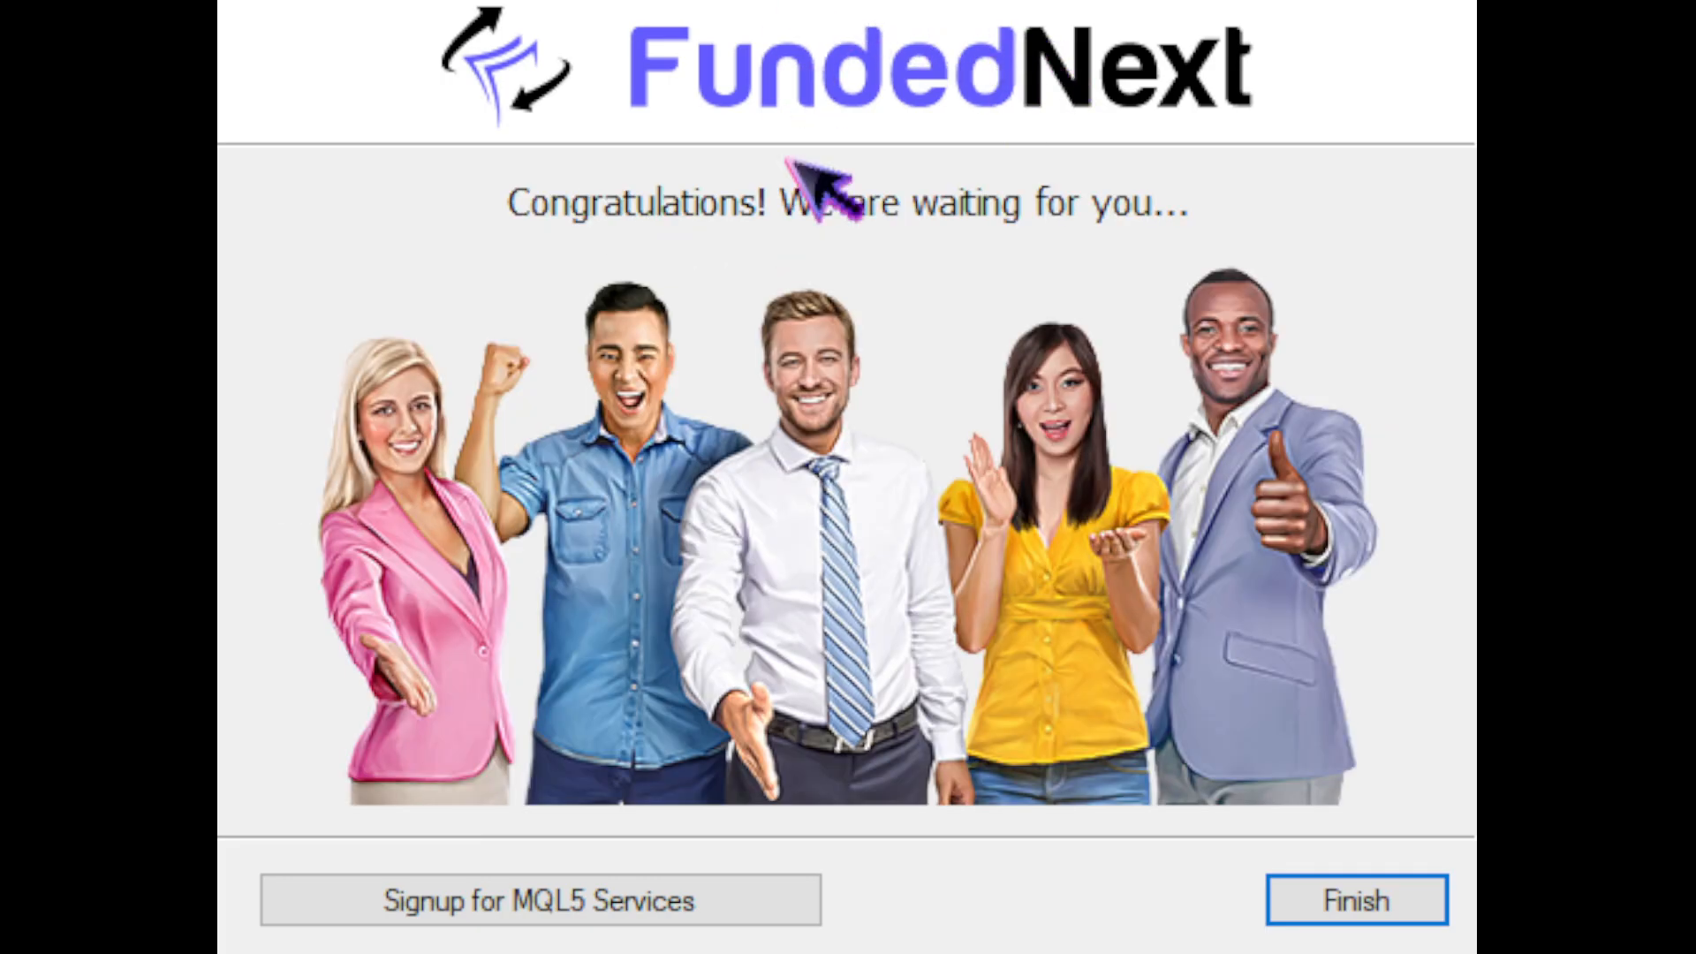
mouse_move(1417, 899)
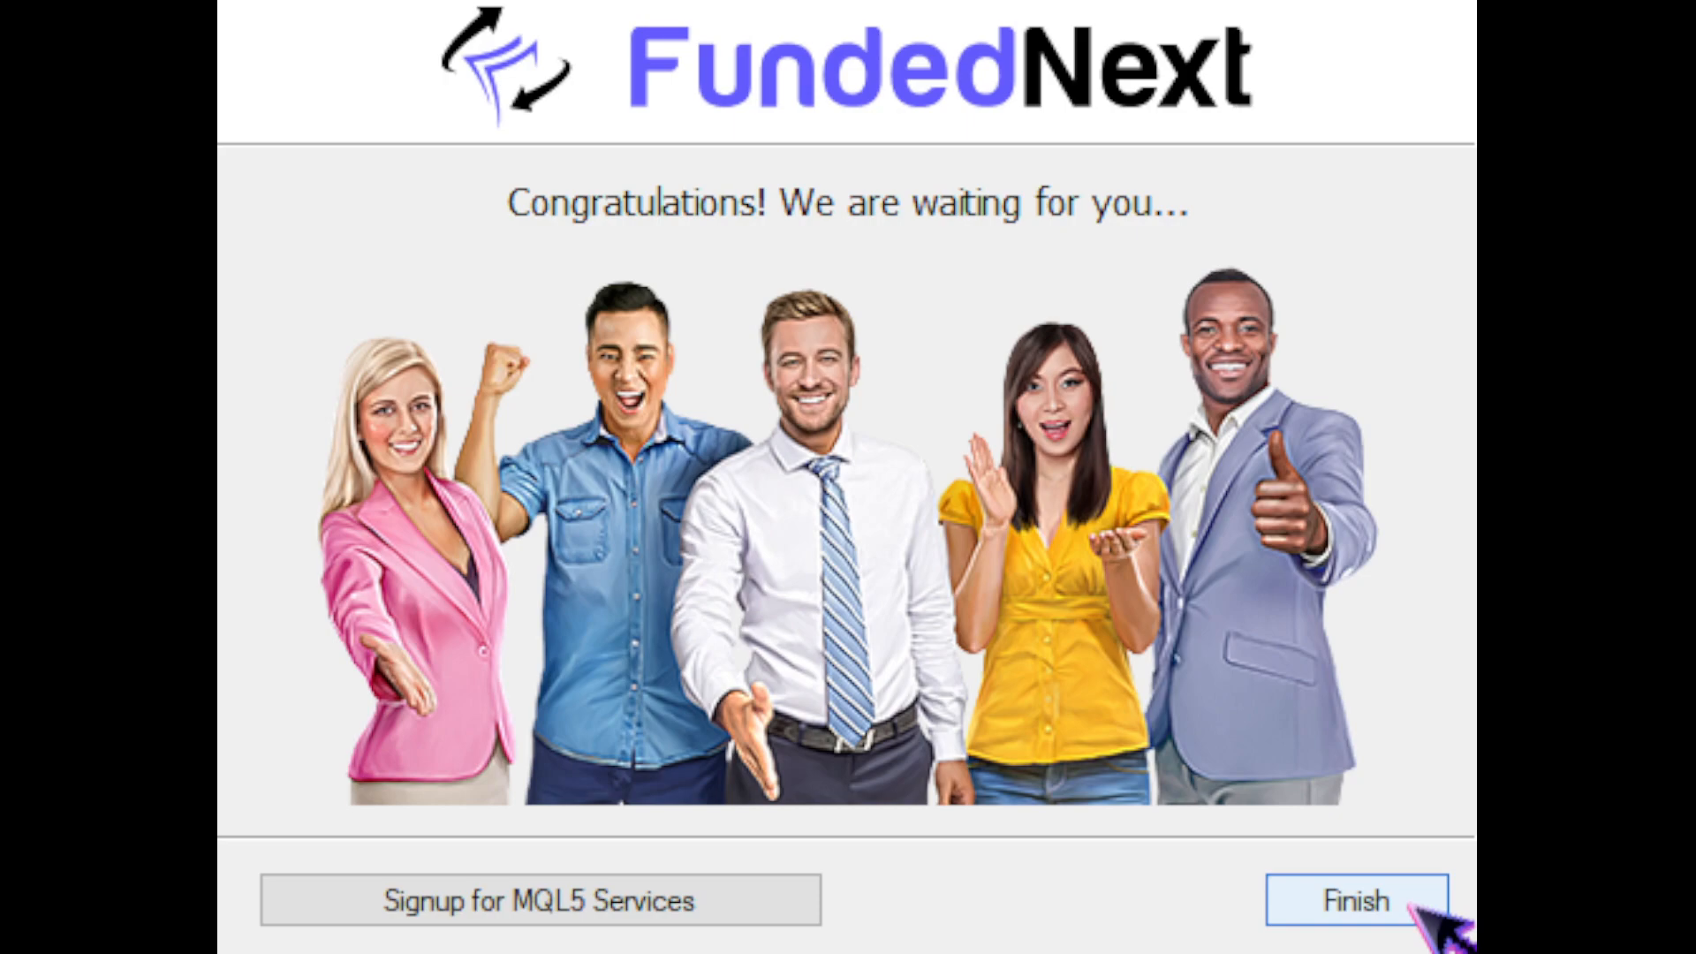
- Finish the installer and launch the FundedNext MetaTrader 5 terminal
click(1355, 901)
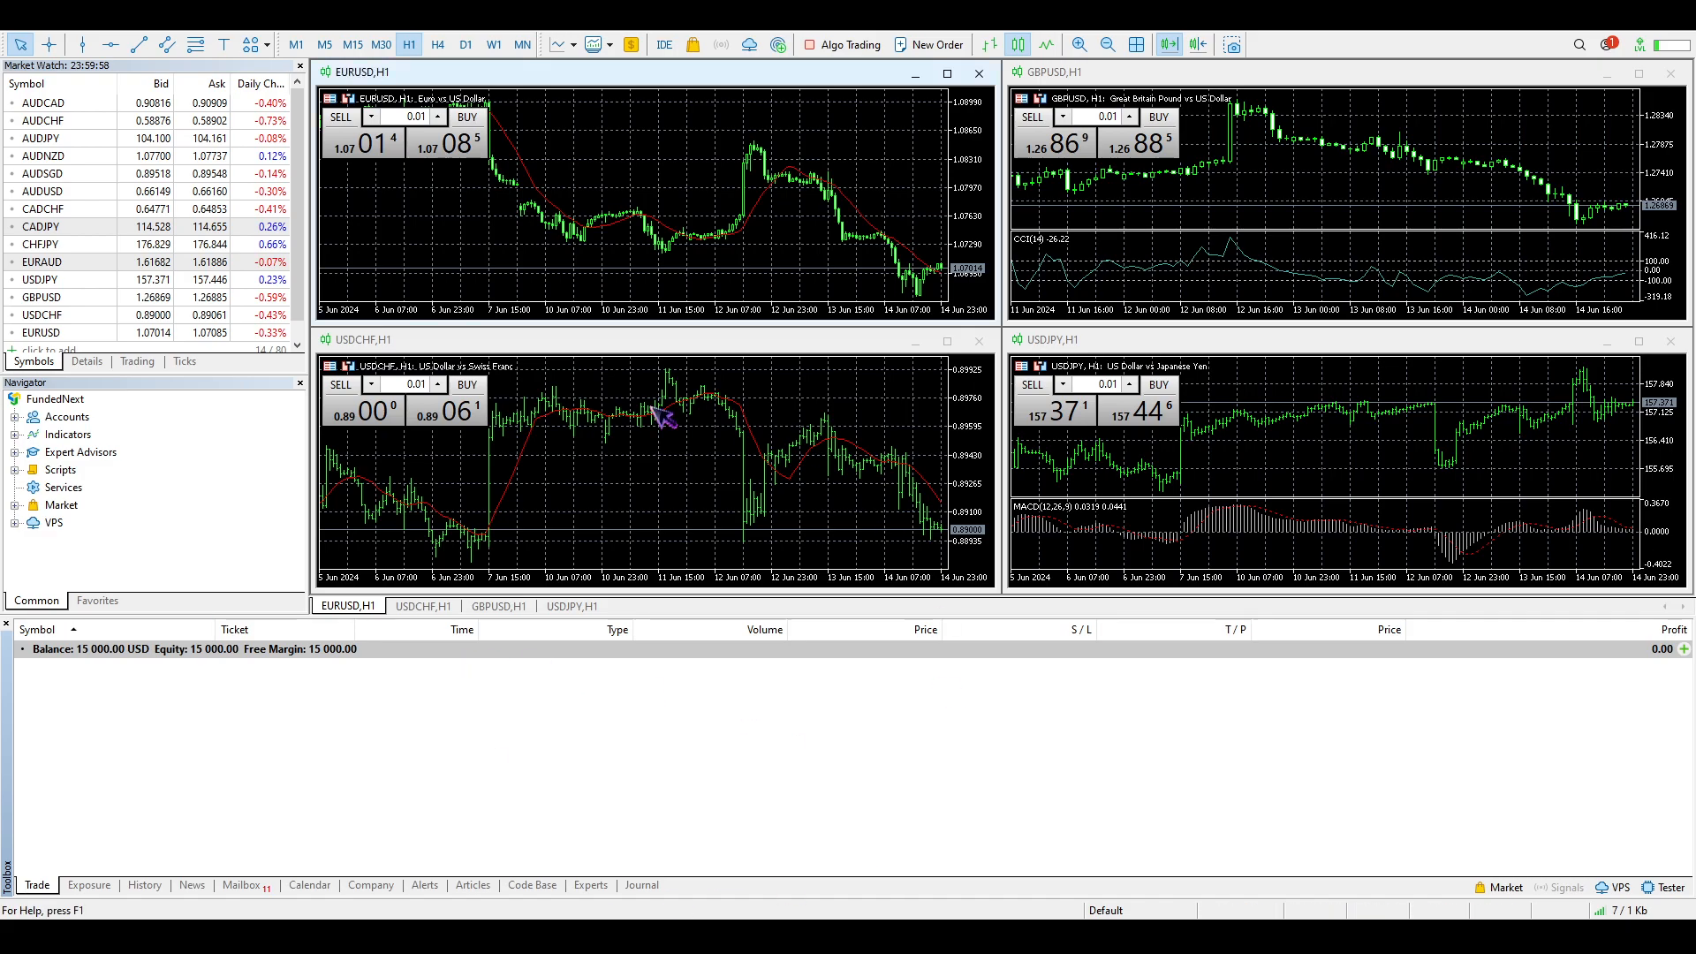
mouse_move(996, 616)
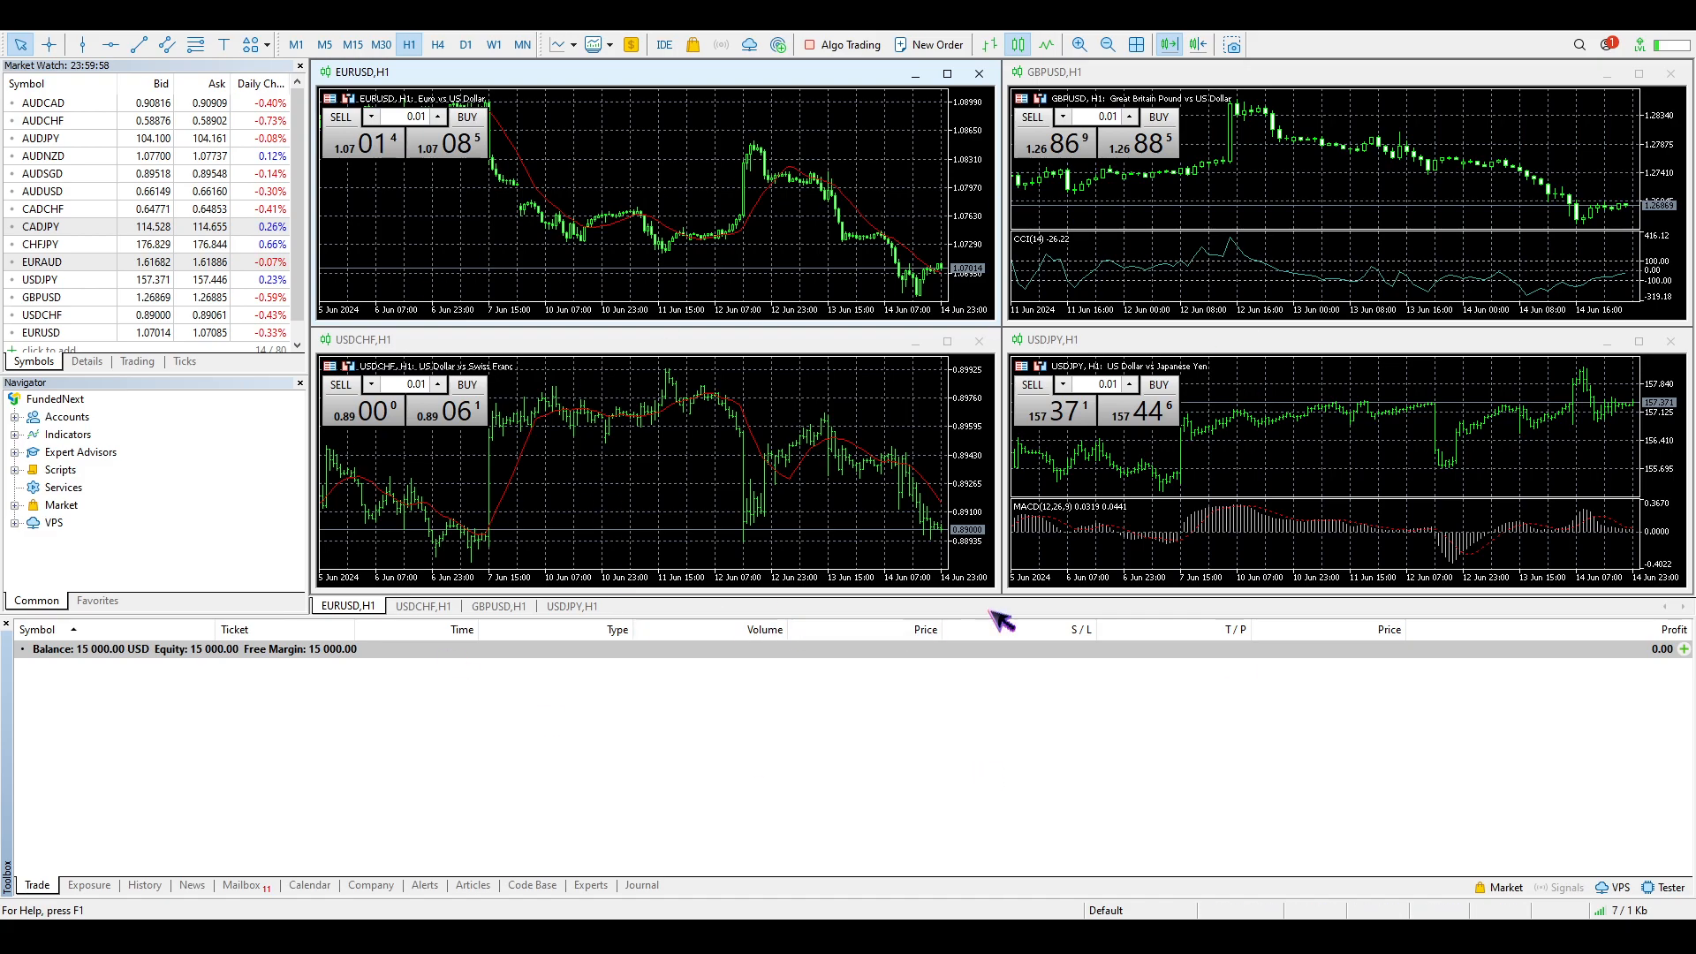
mouse_move(1092, 519)
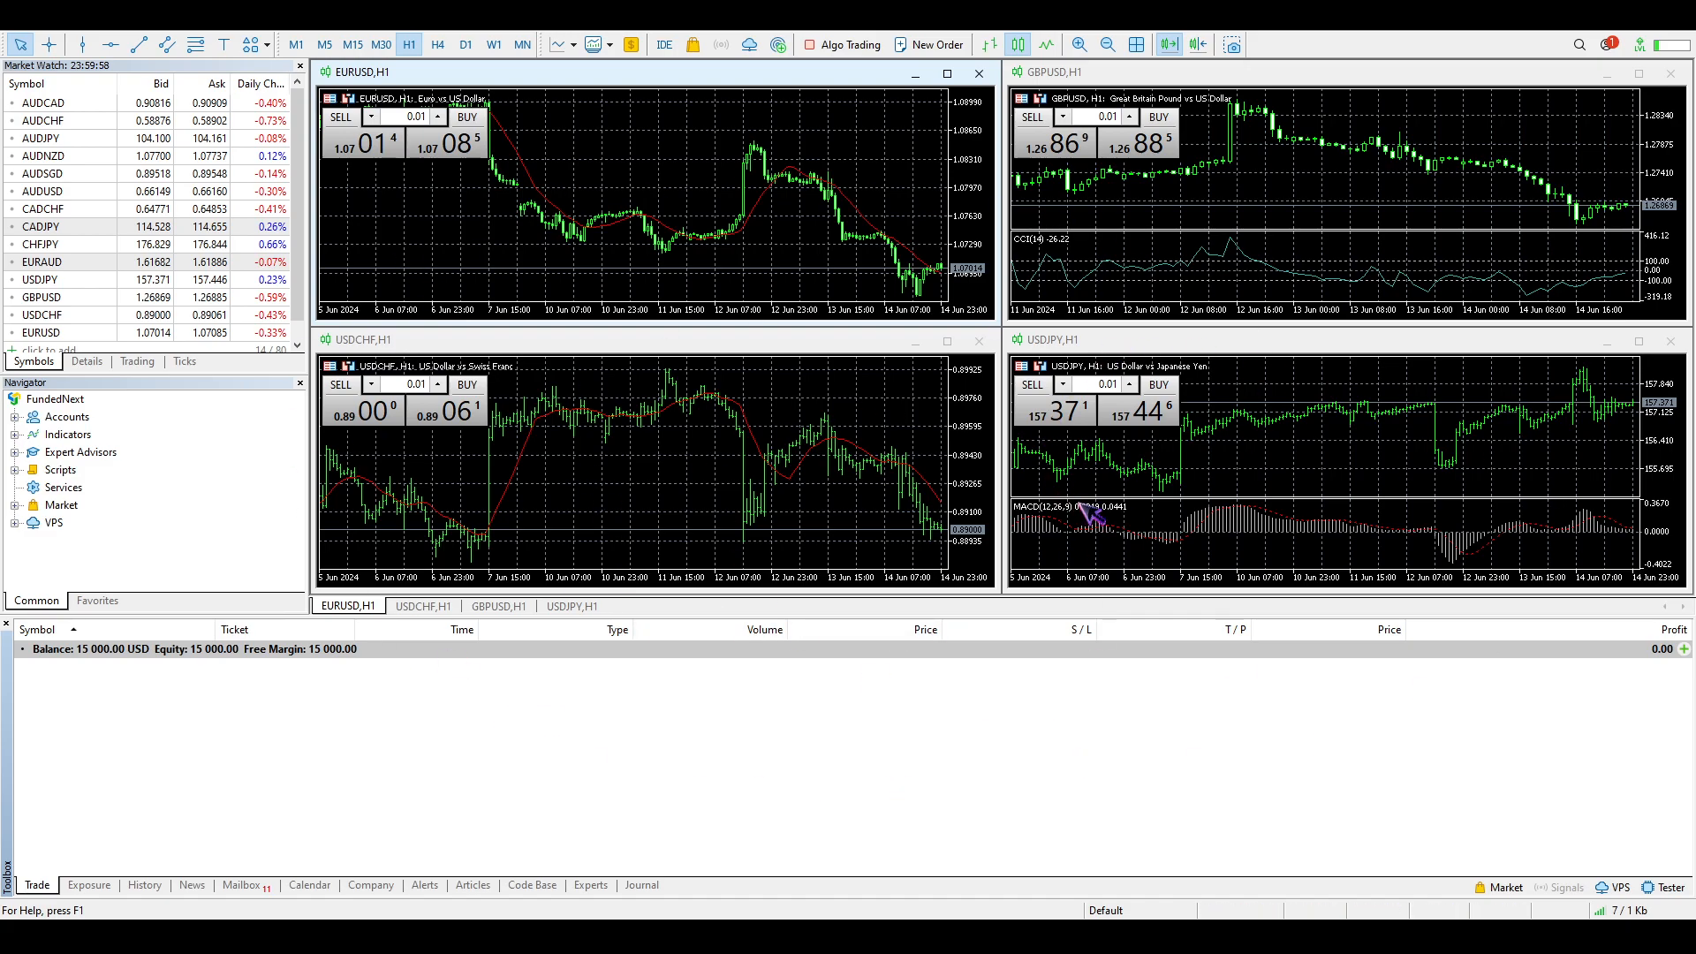
mouse_move(1100, 511)
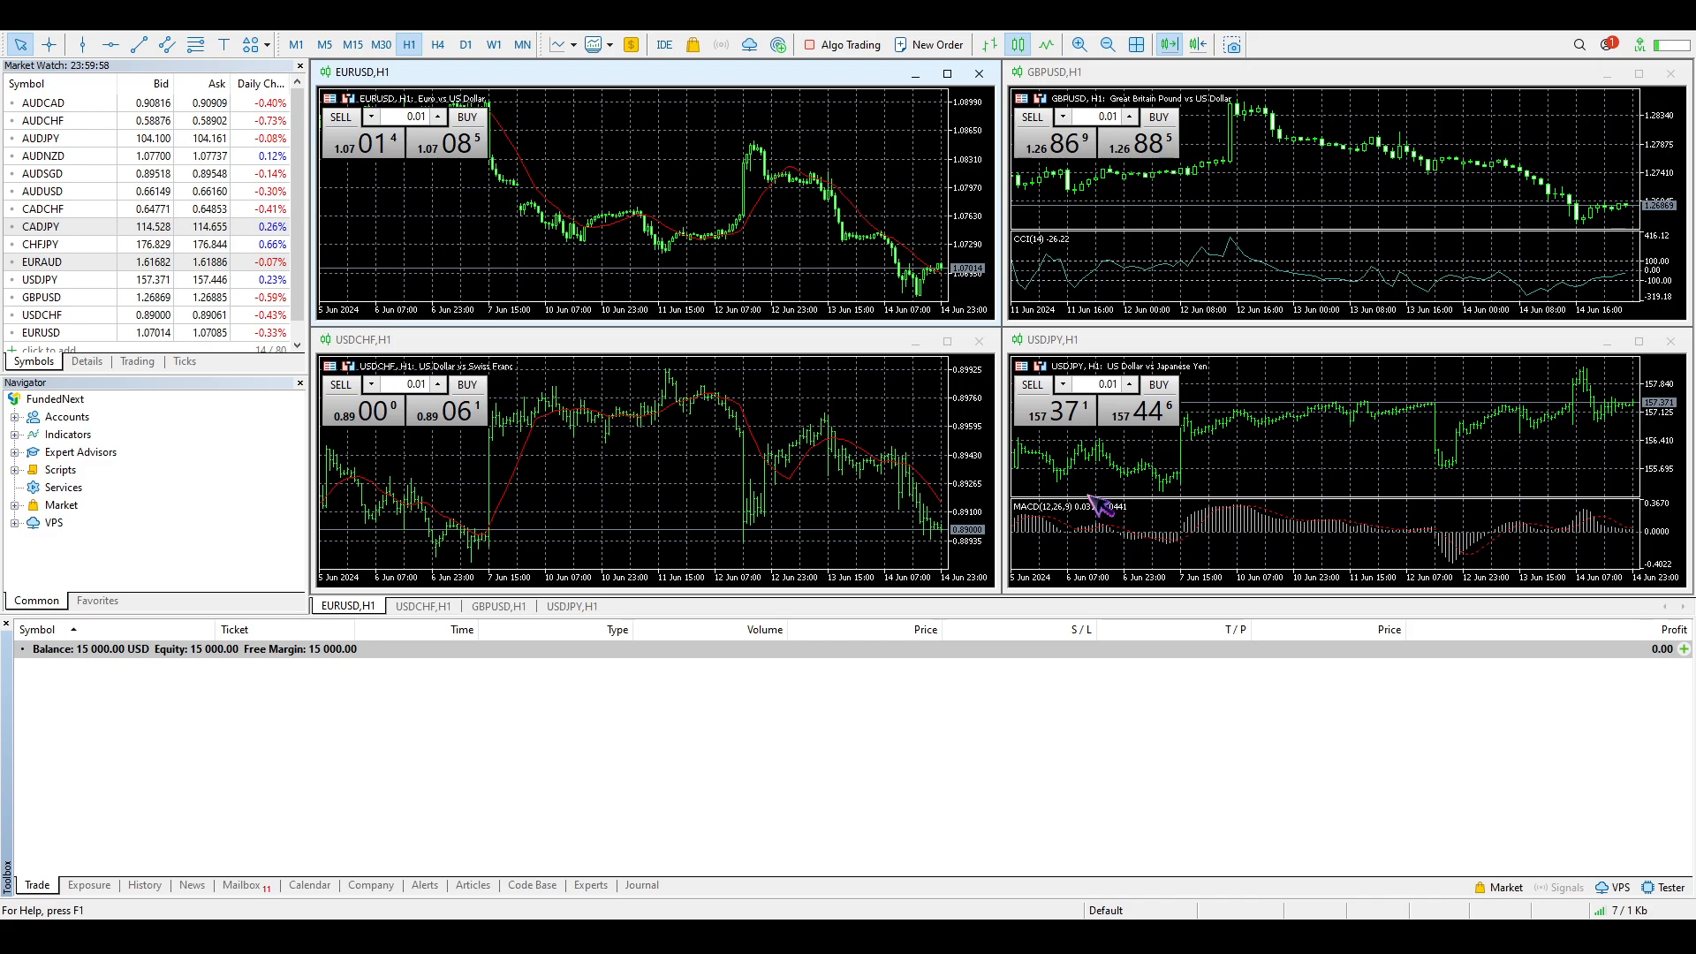
mouse_move(1112, 443)
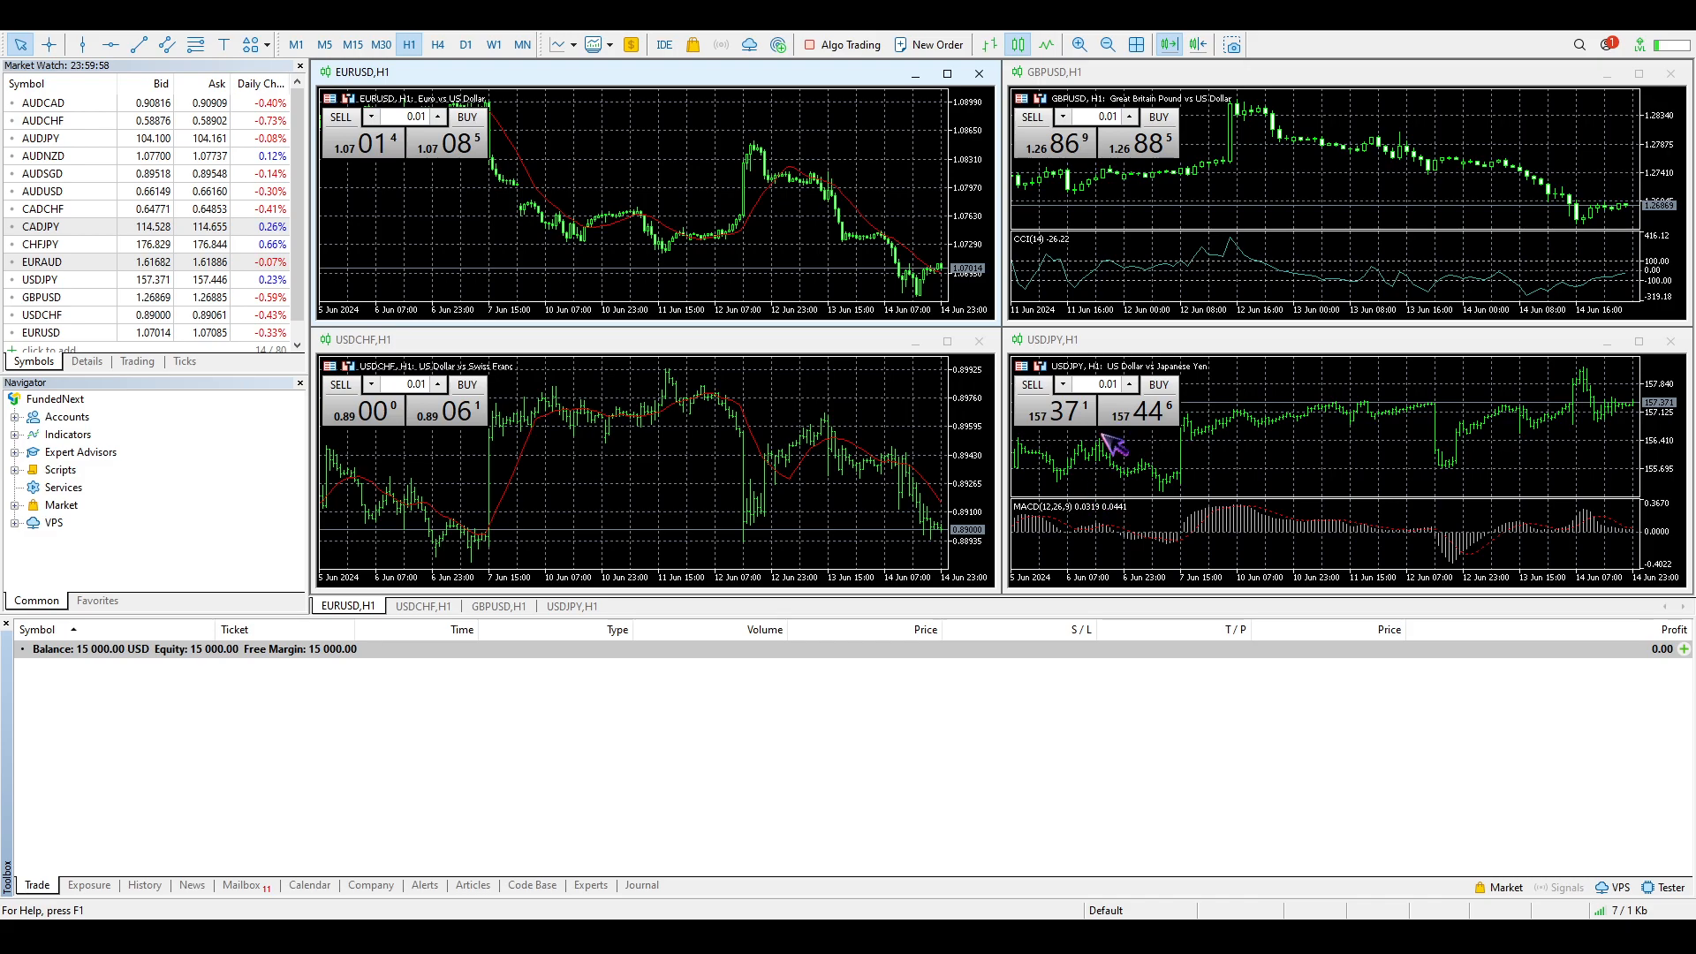